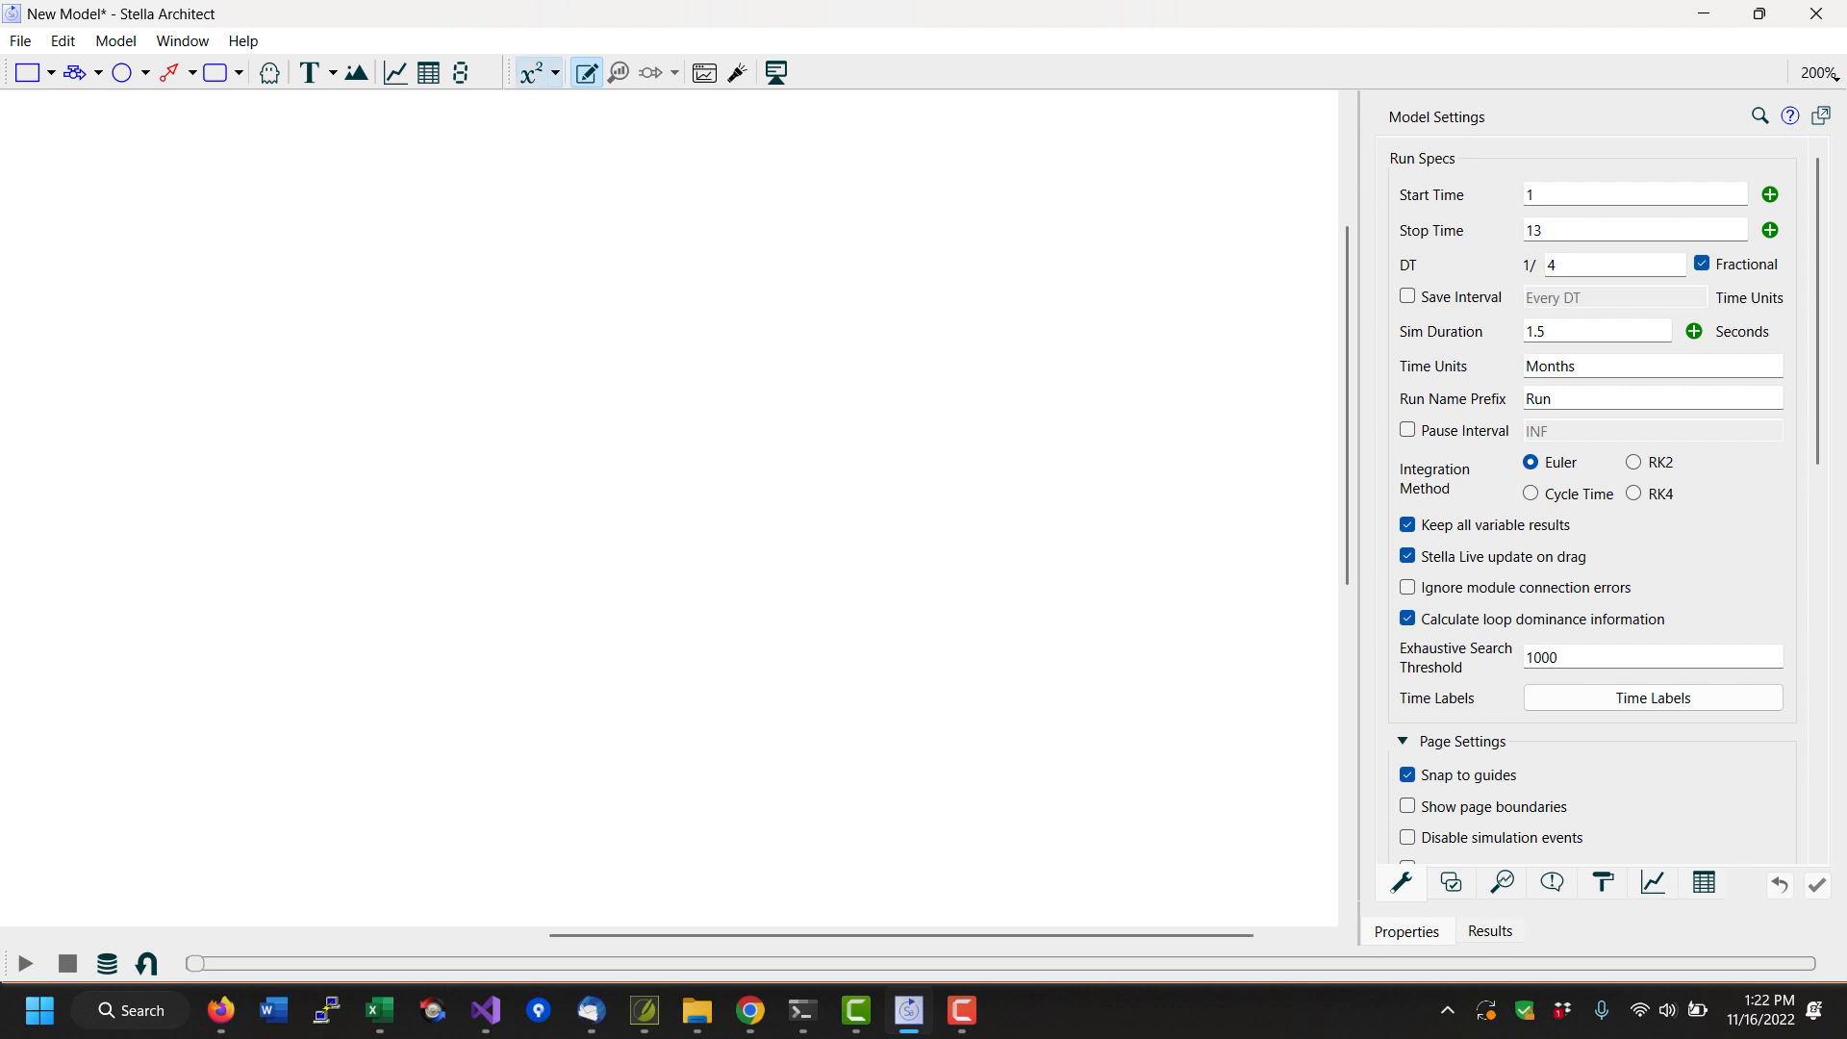
mouse_move(585, 73)
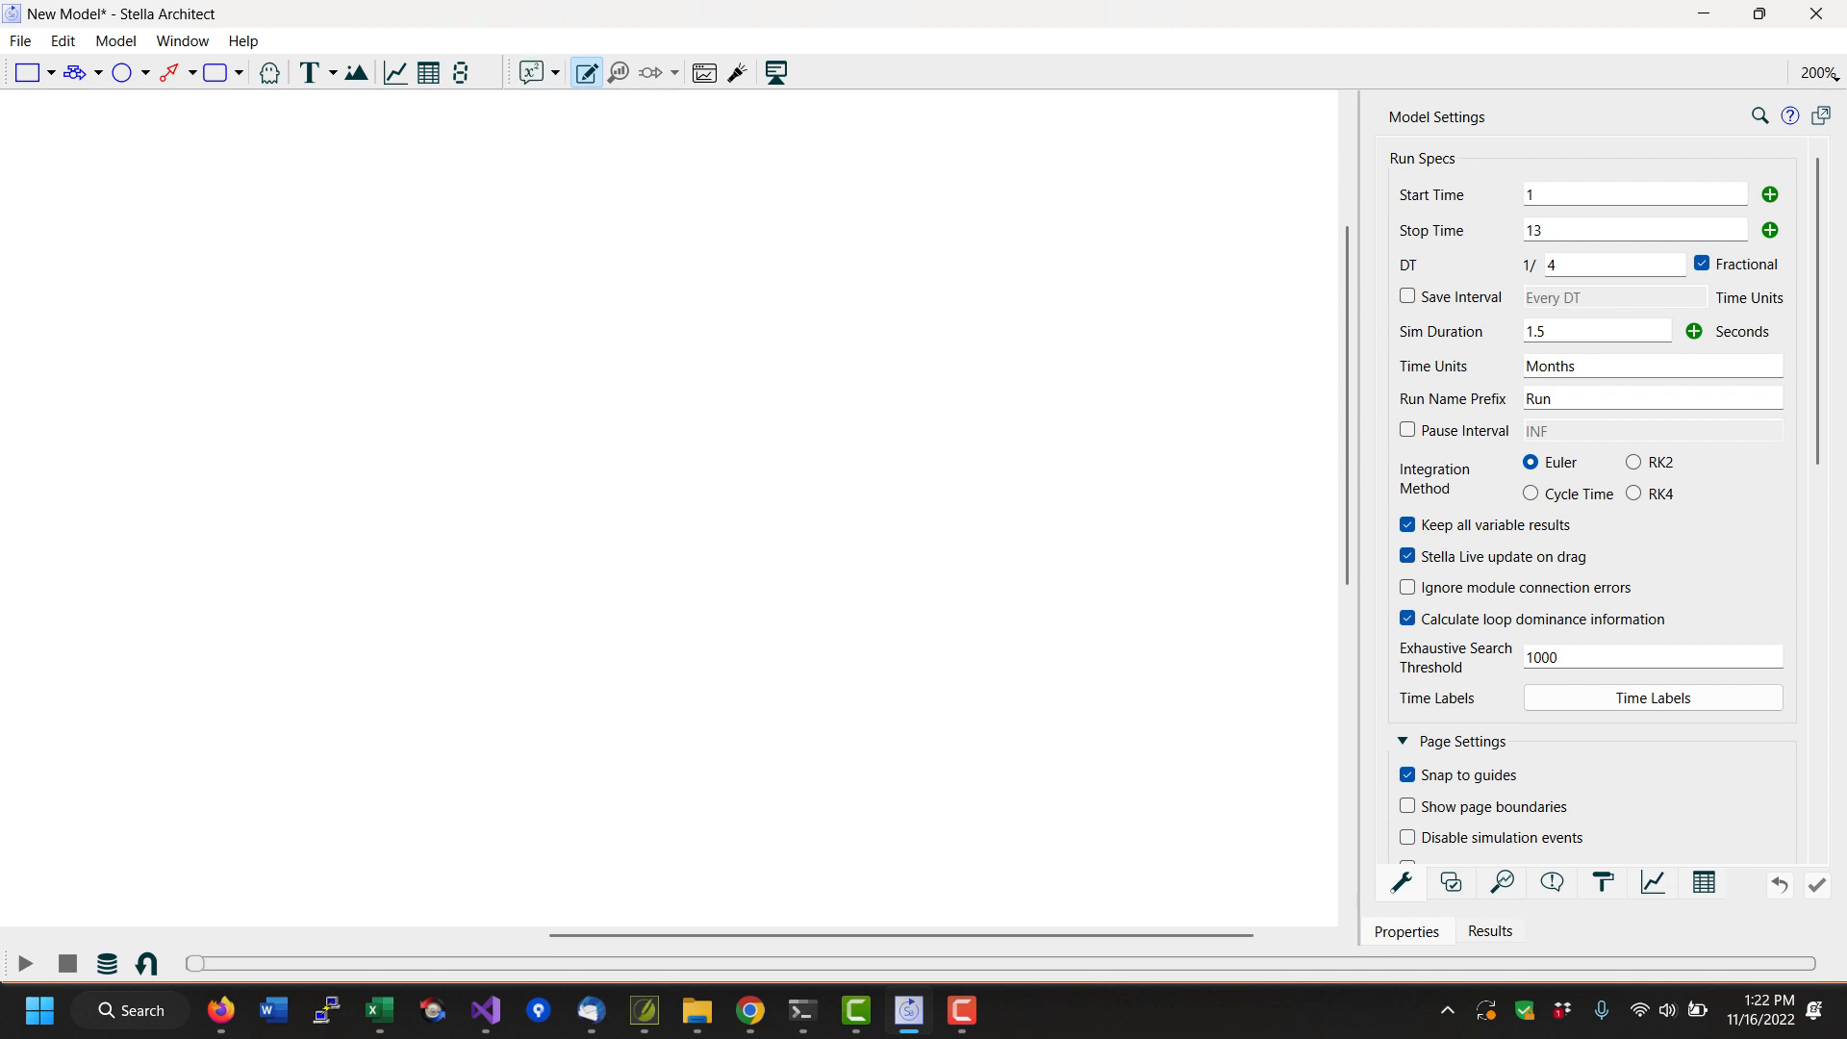
- Set new-model defaults, then name the stock Population with units Rabbits
left_click(62, 40)
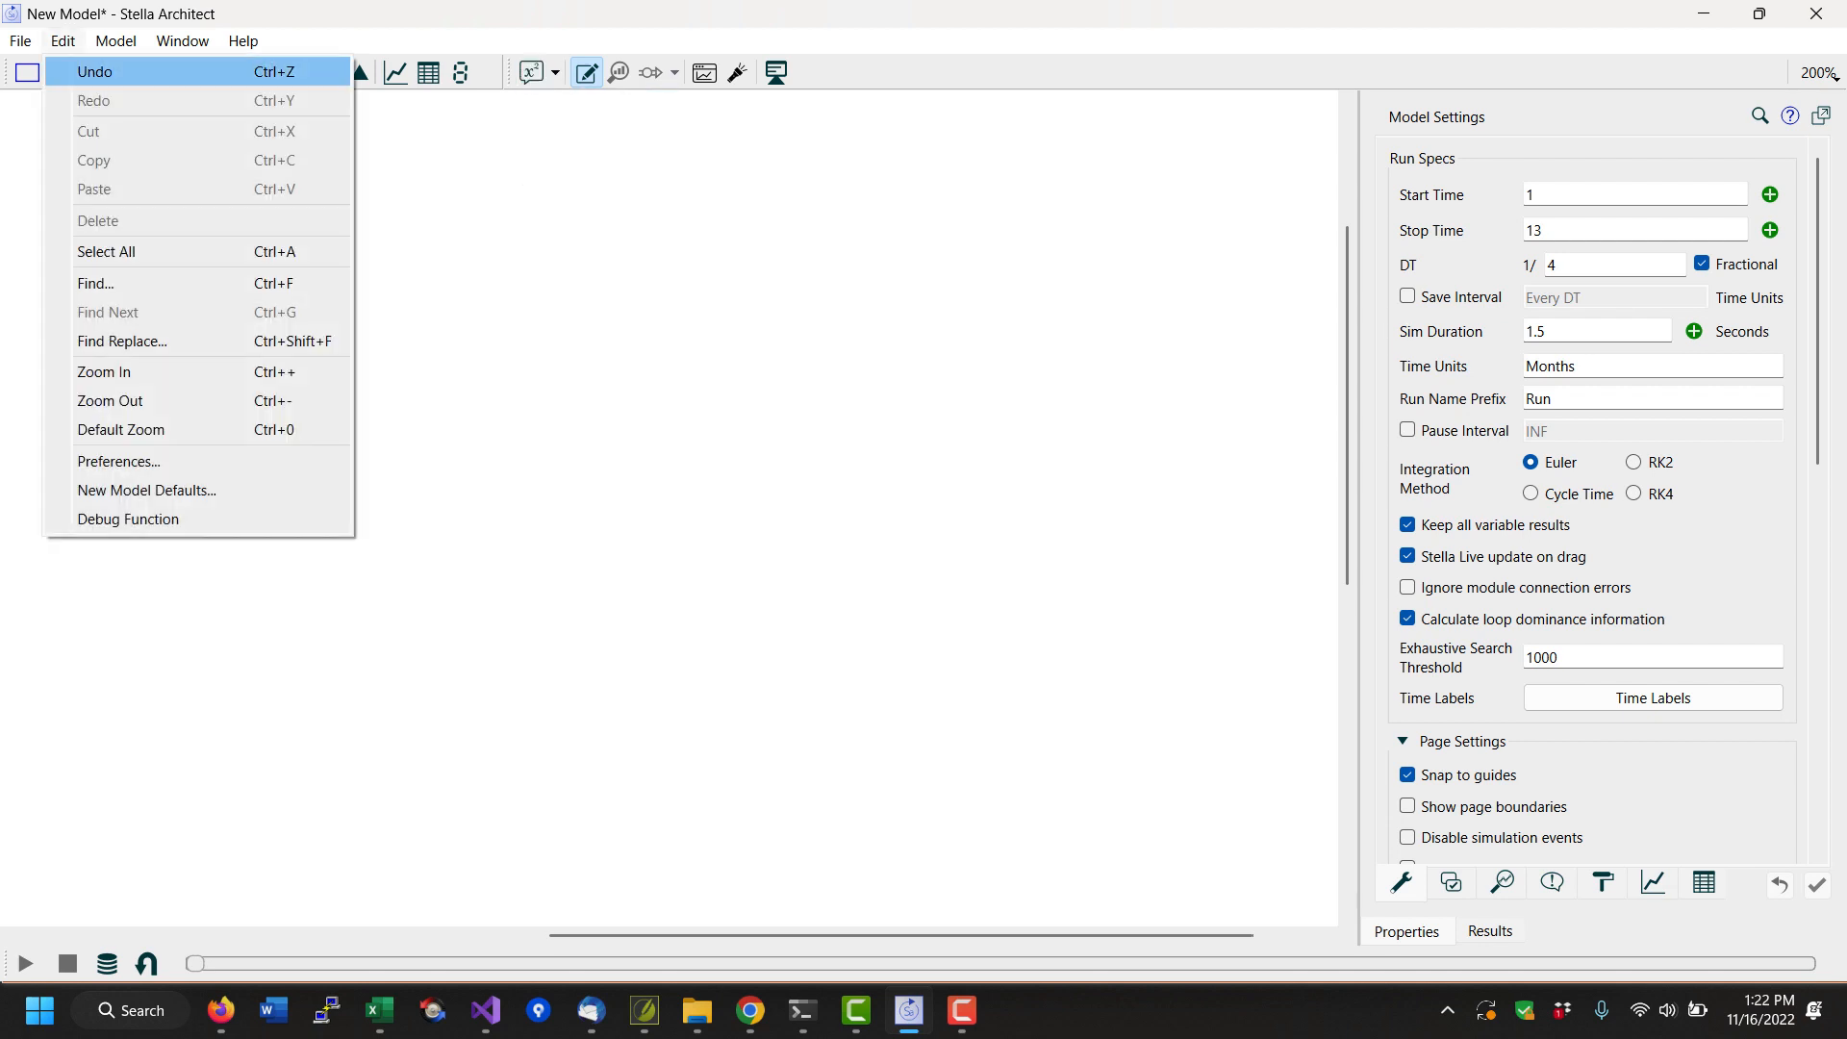
mouse_move(146, 491)
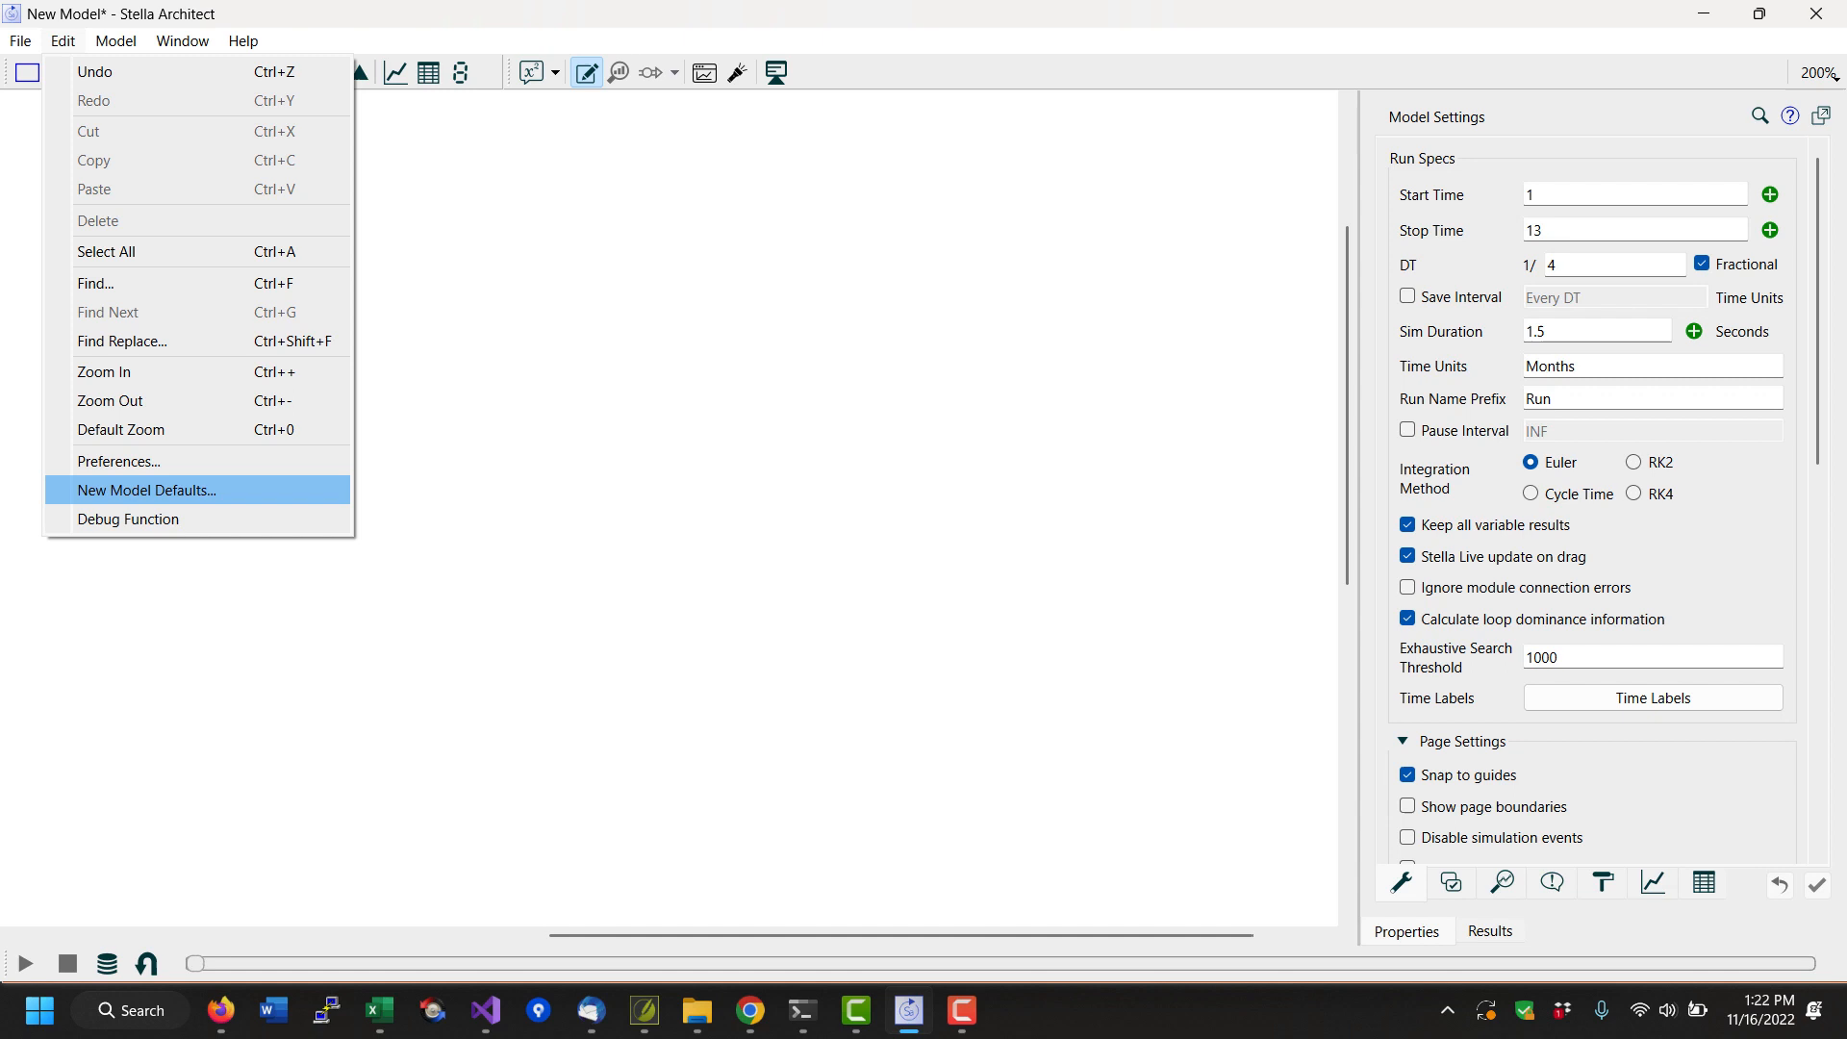
left_click(146, 491)
type("P")
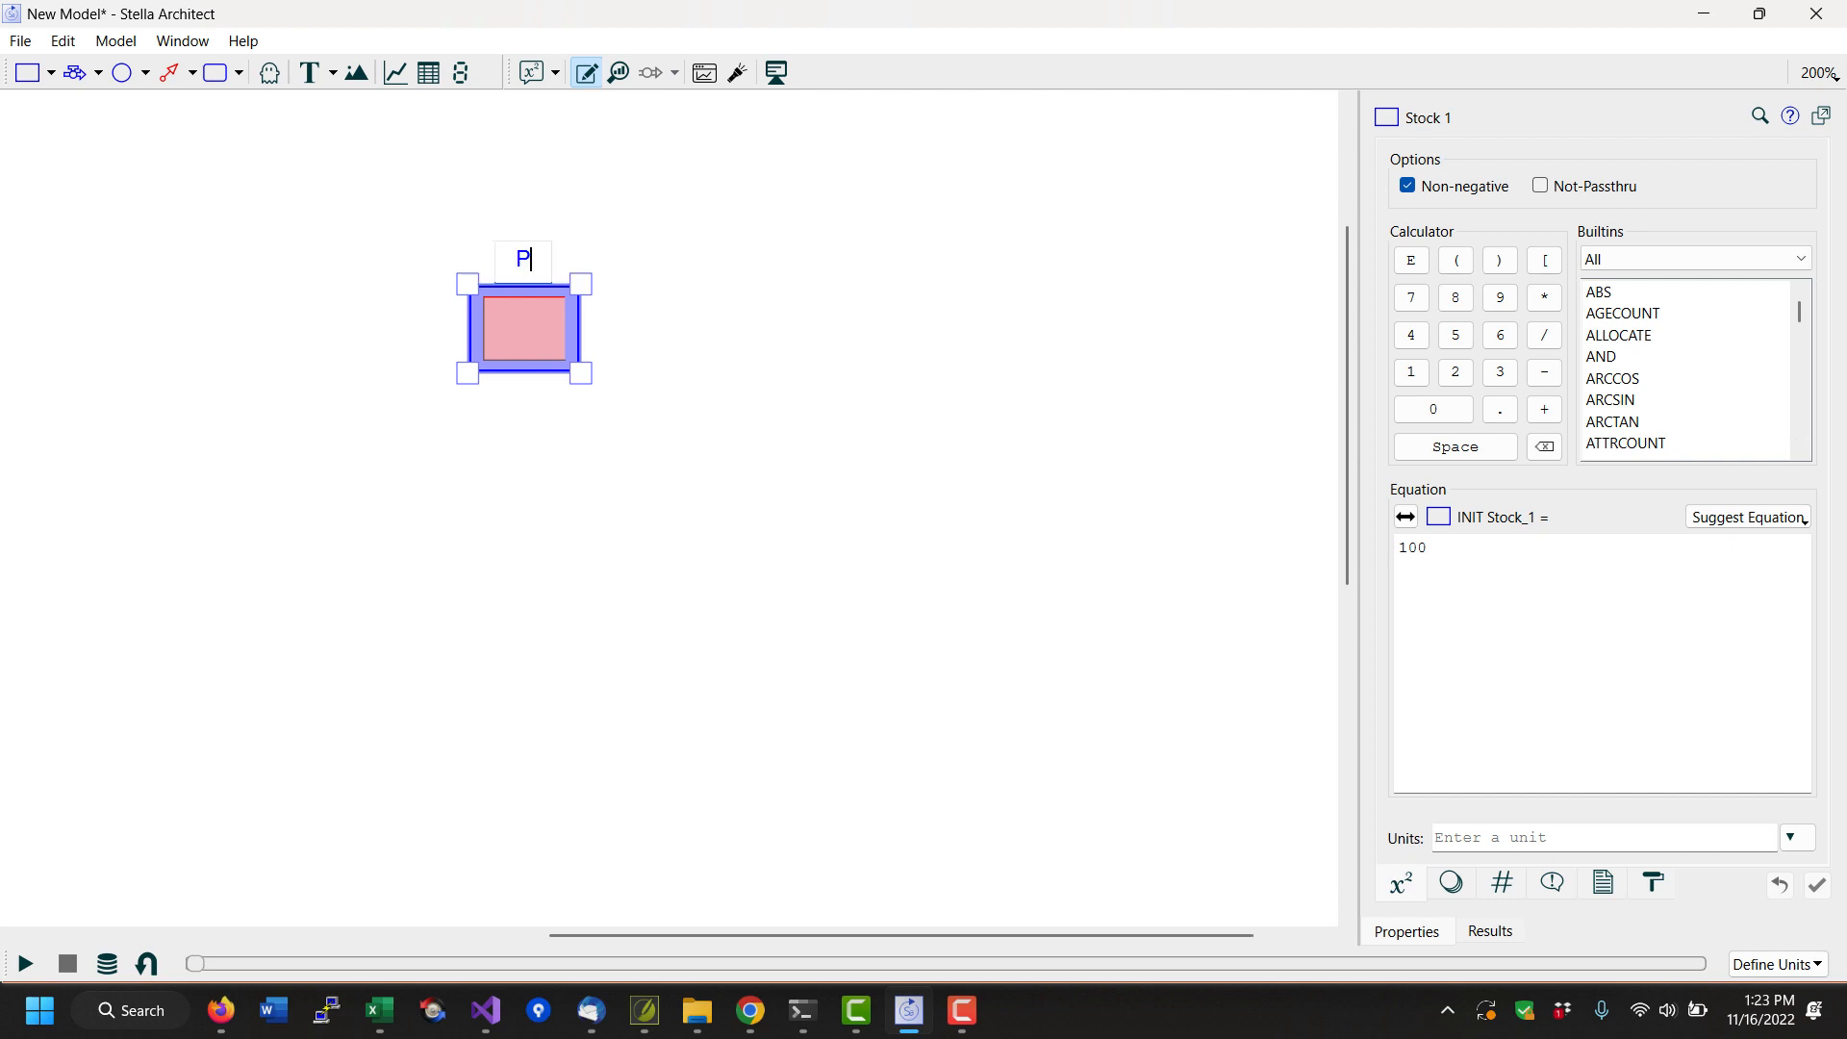
type("opulation")
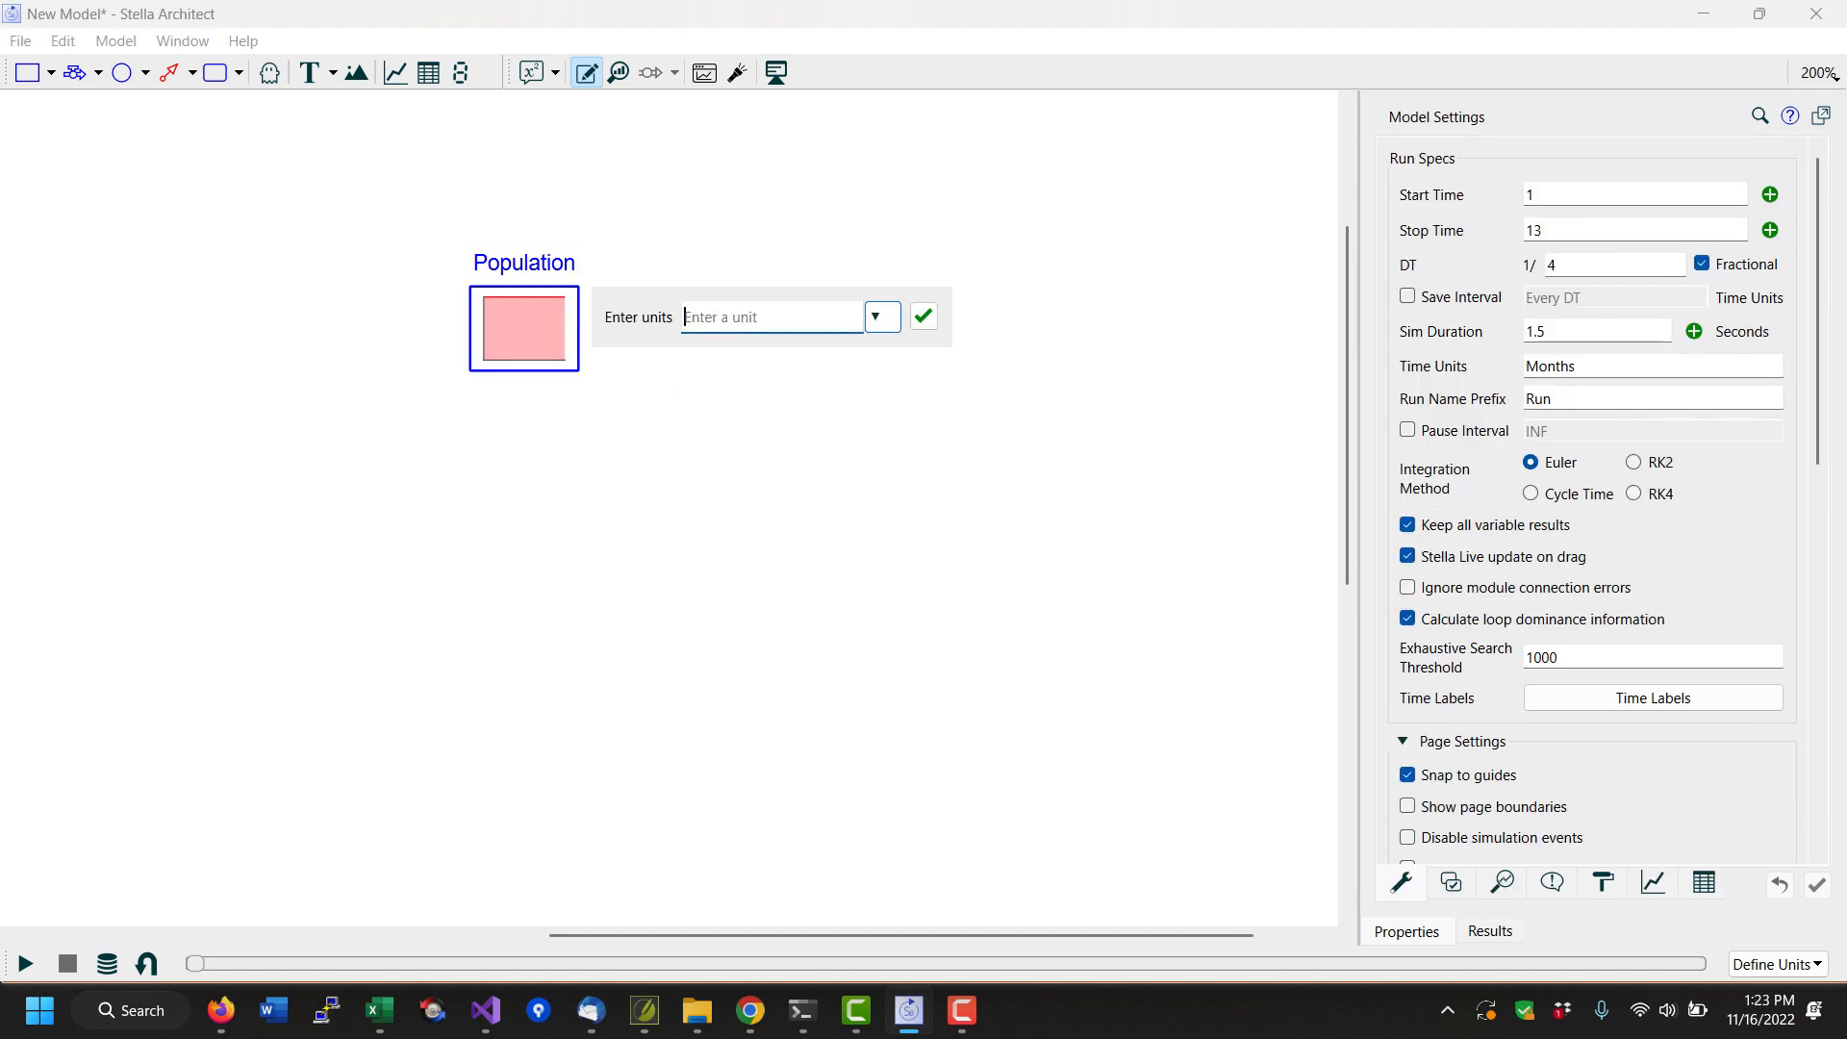
type("Rabb")
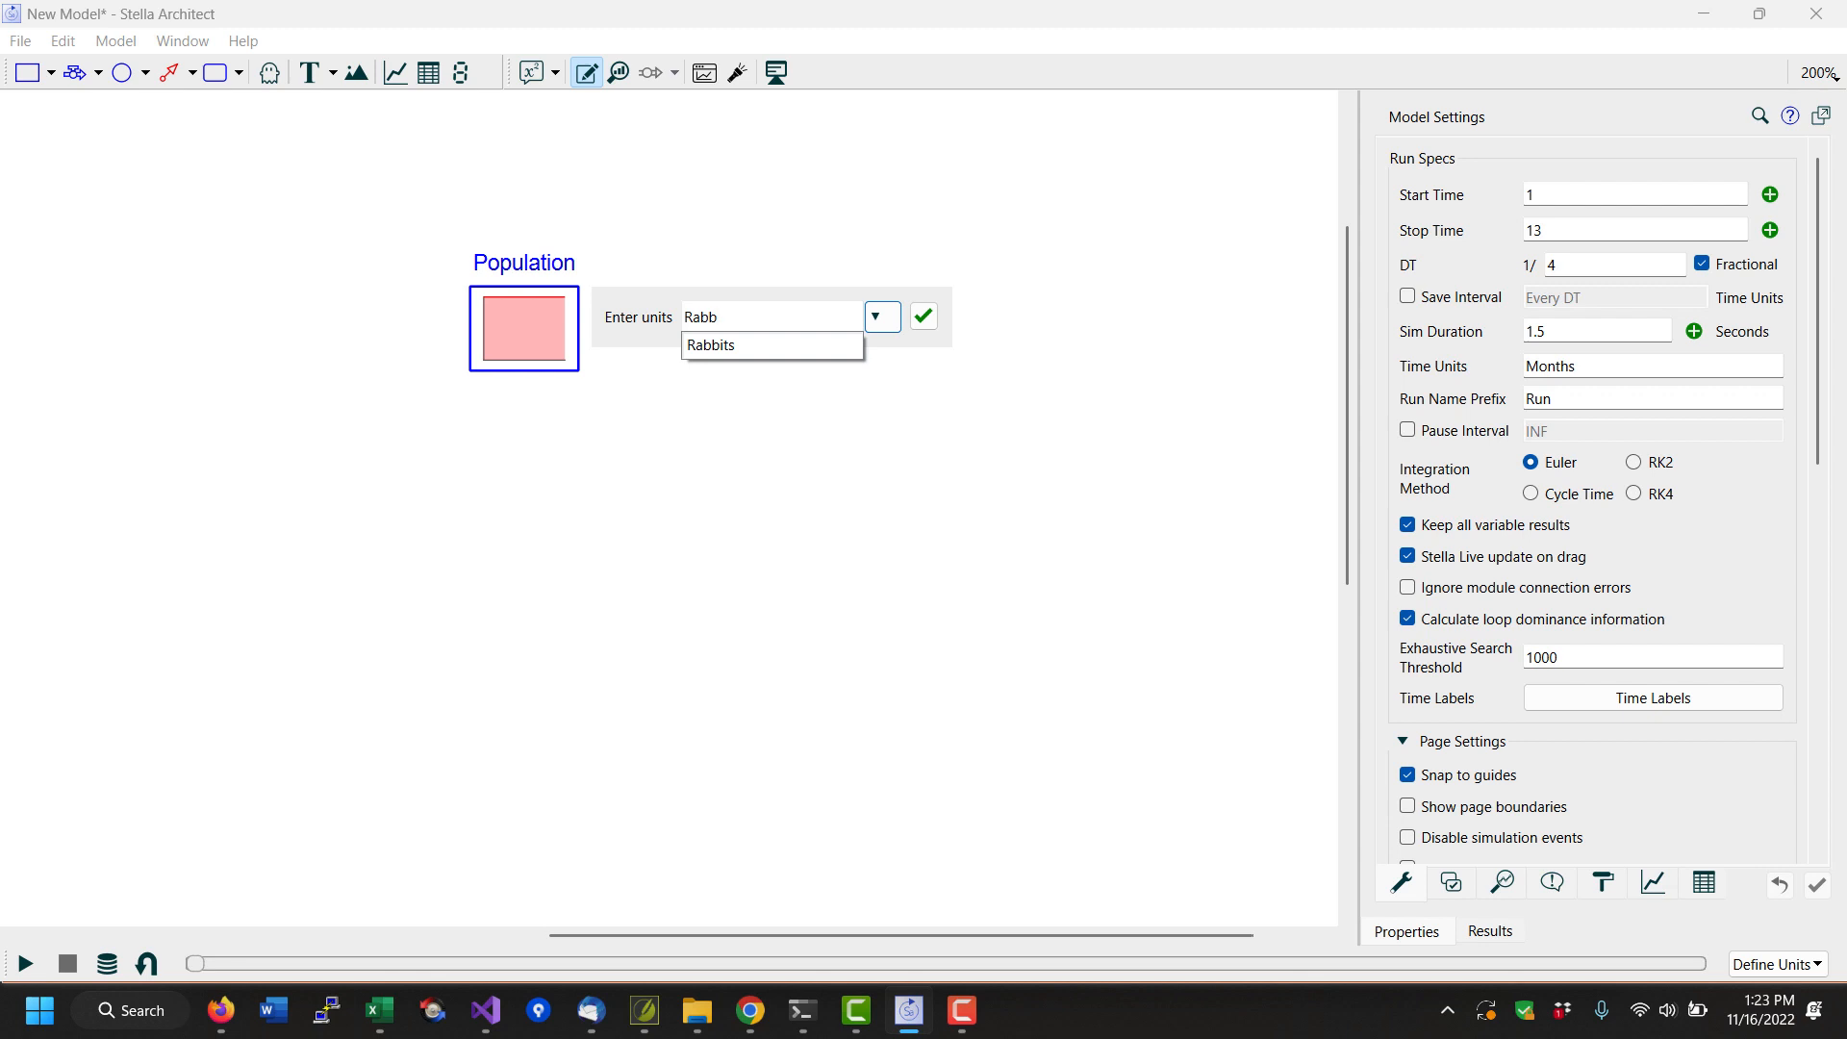
type("its")
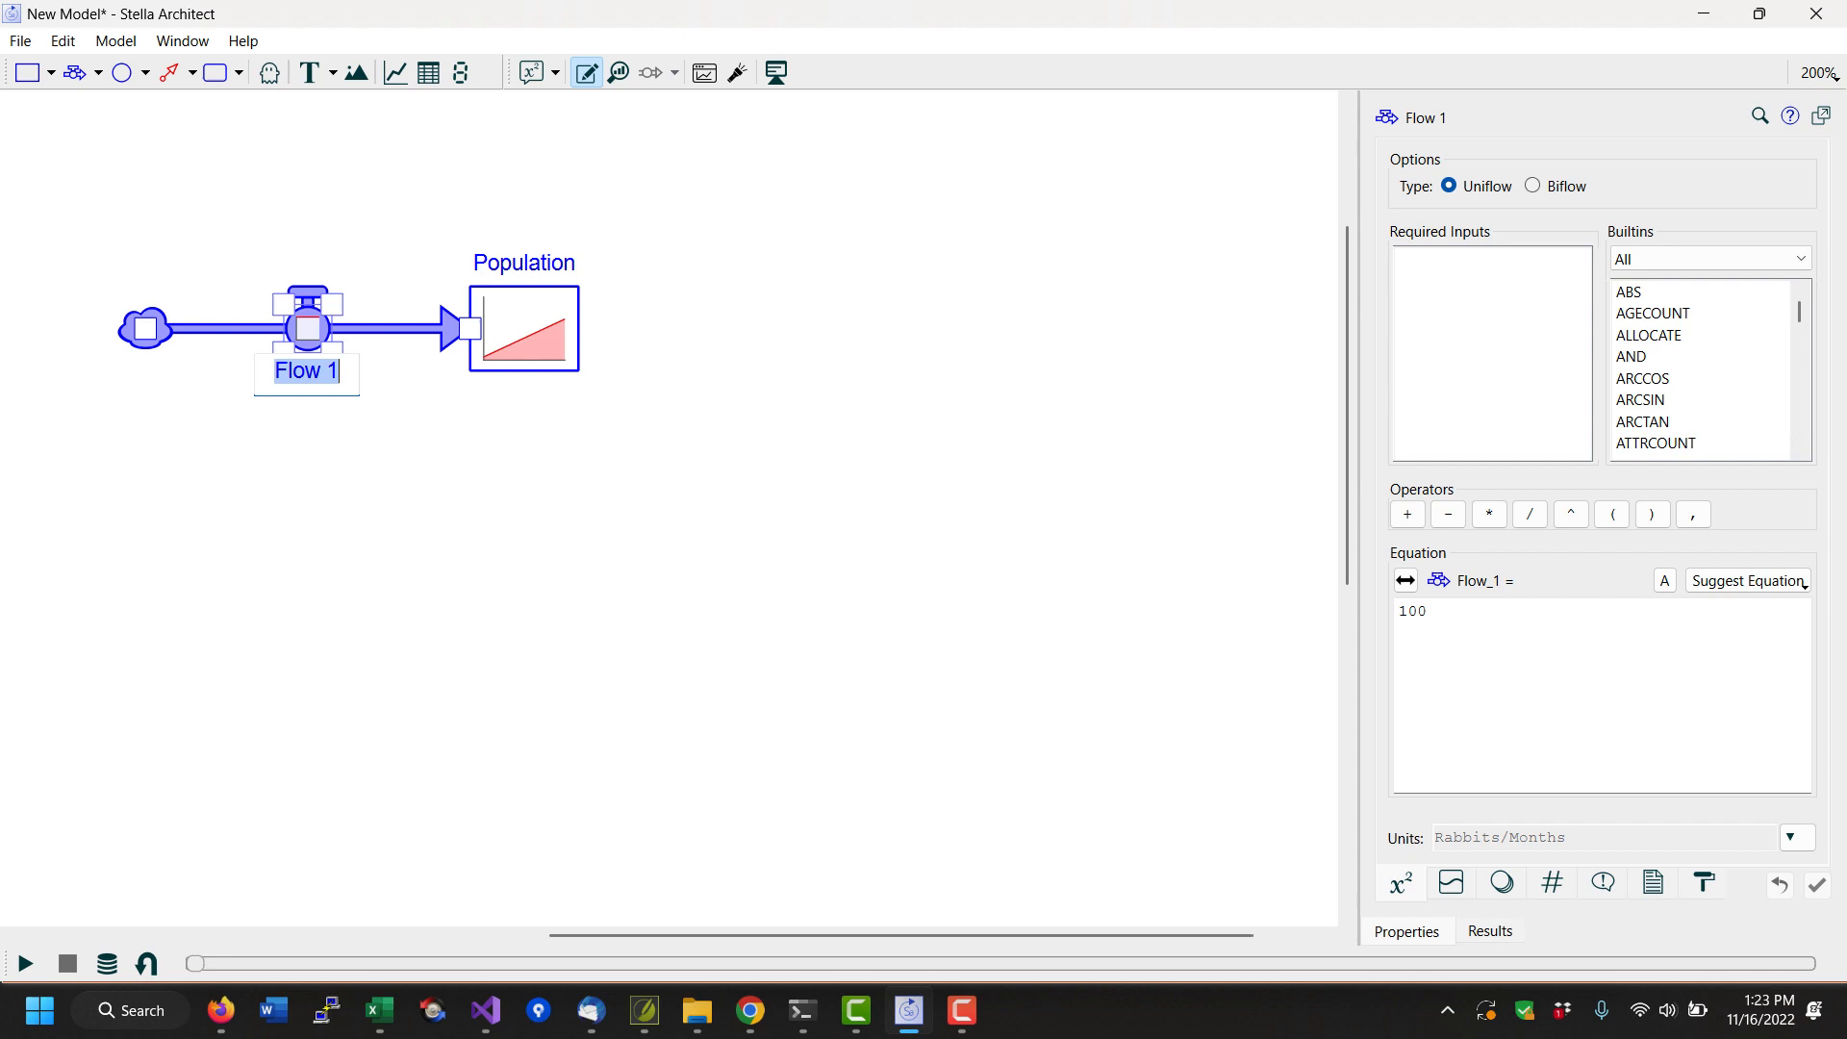
- Name the inflow births and the outflow deaths on Population
type("births")
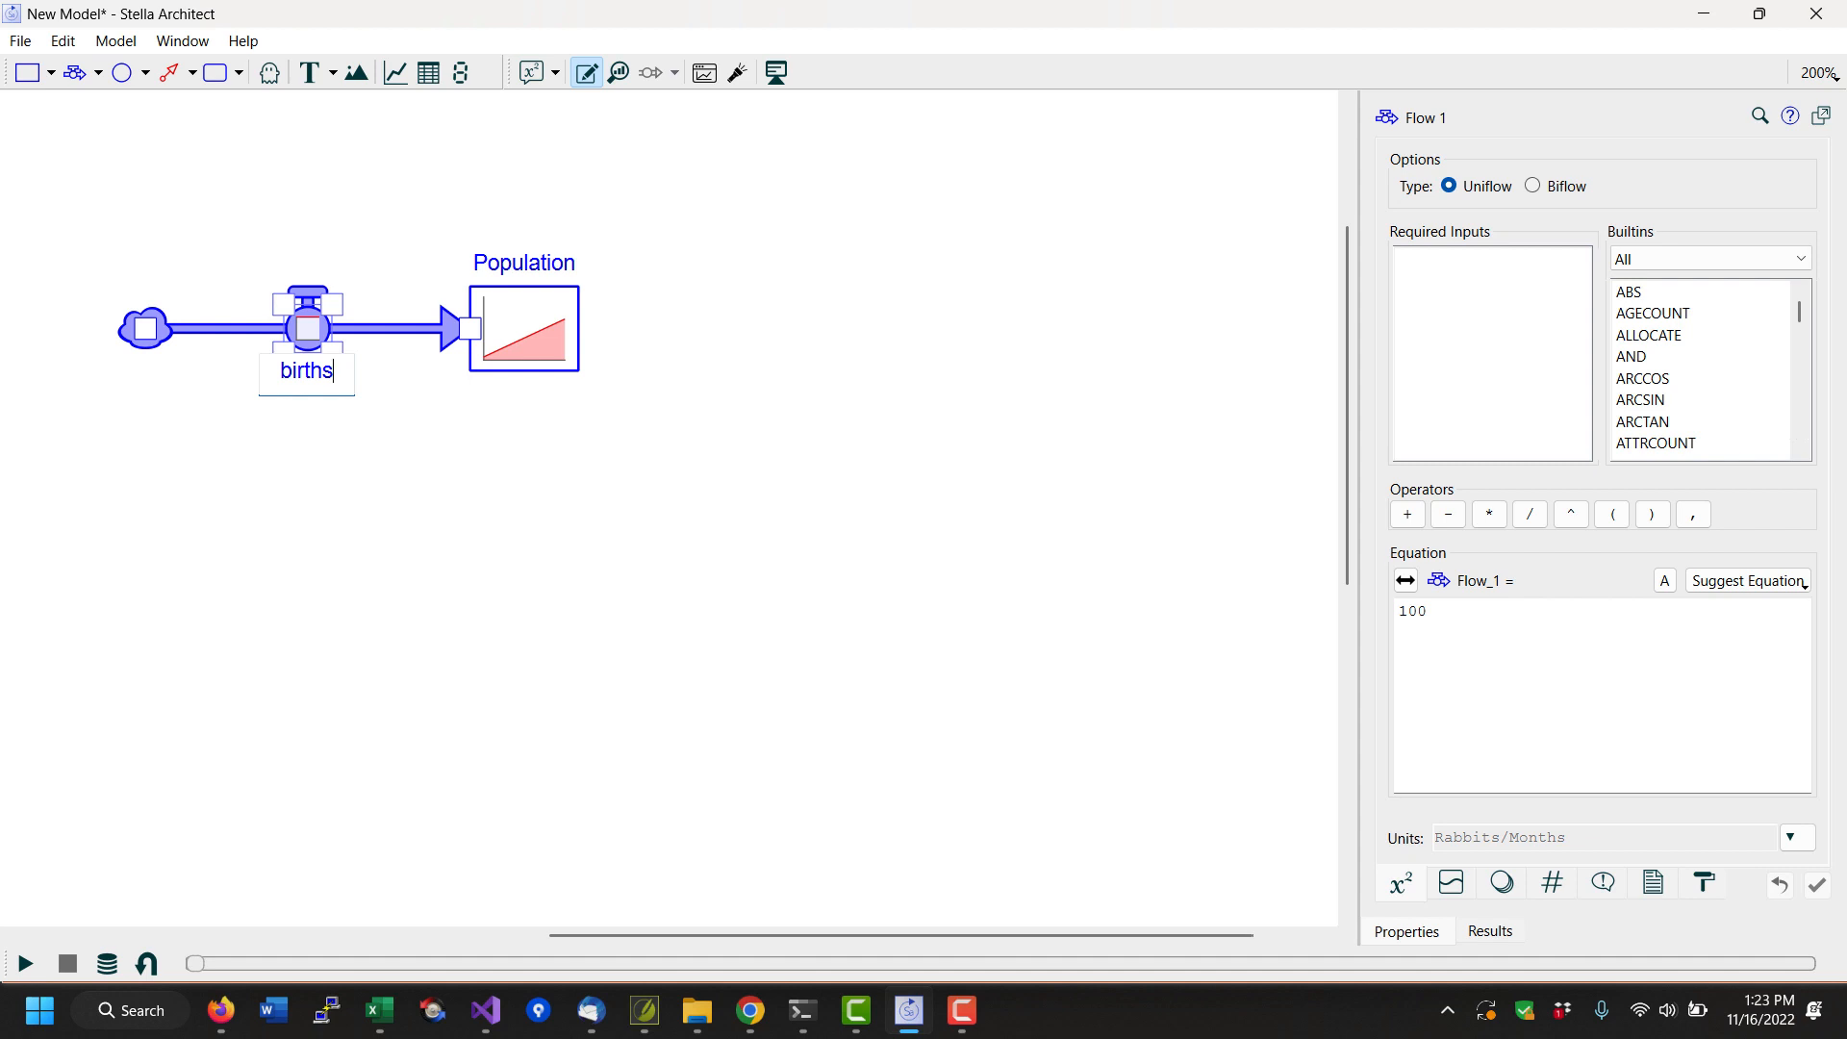
mouse_move(306, 372)
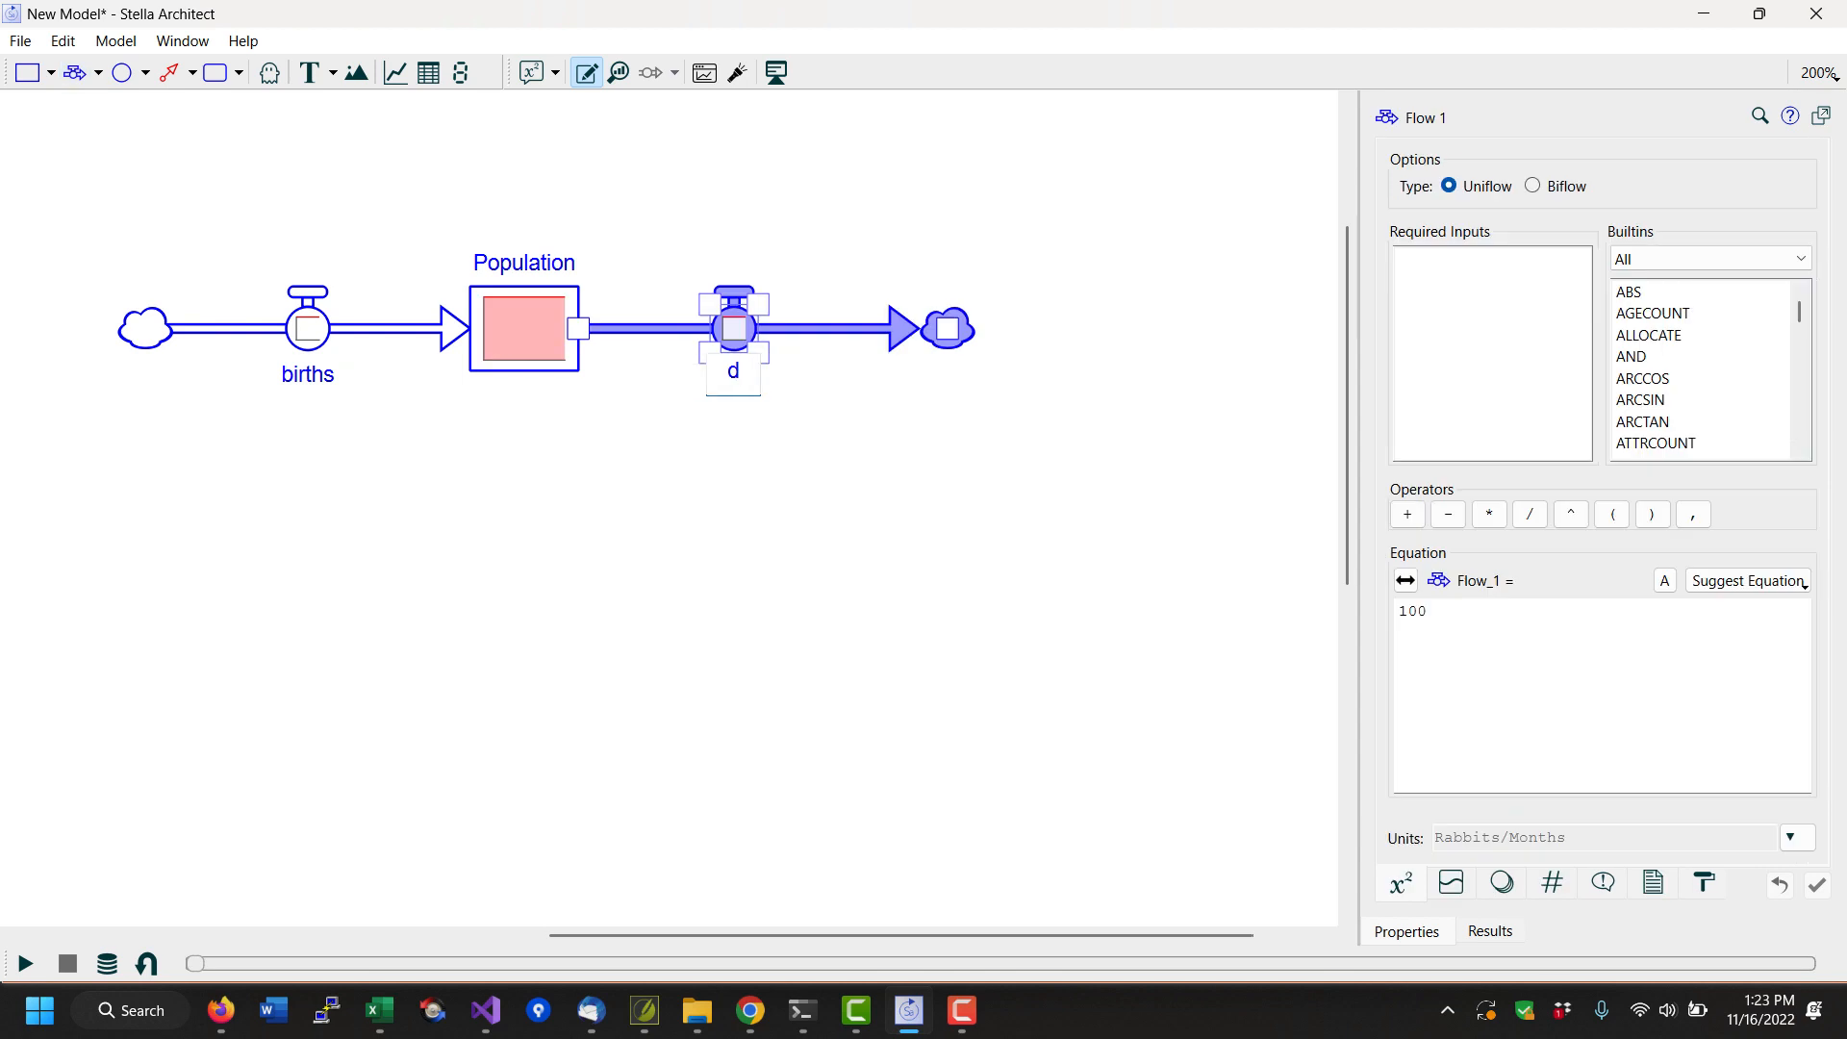
type("deaths")
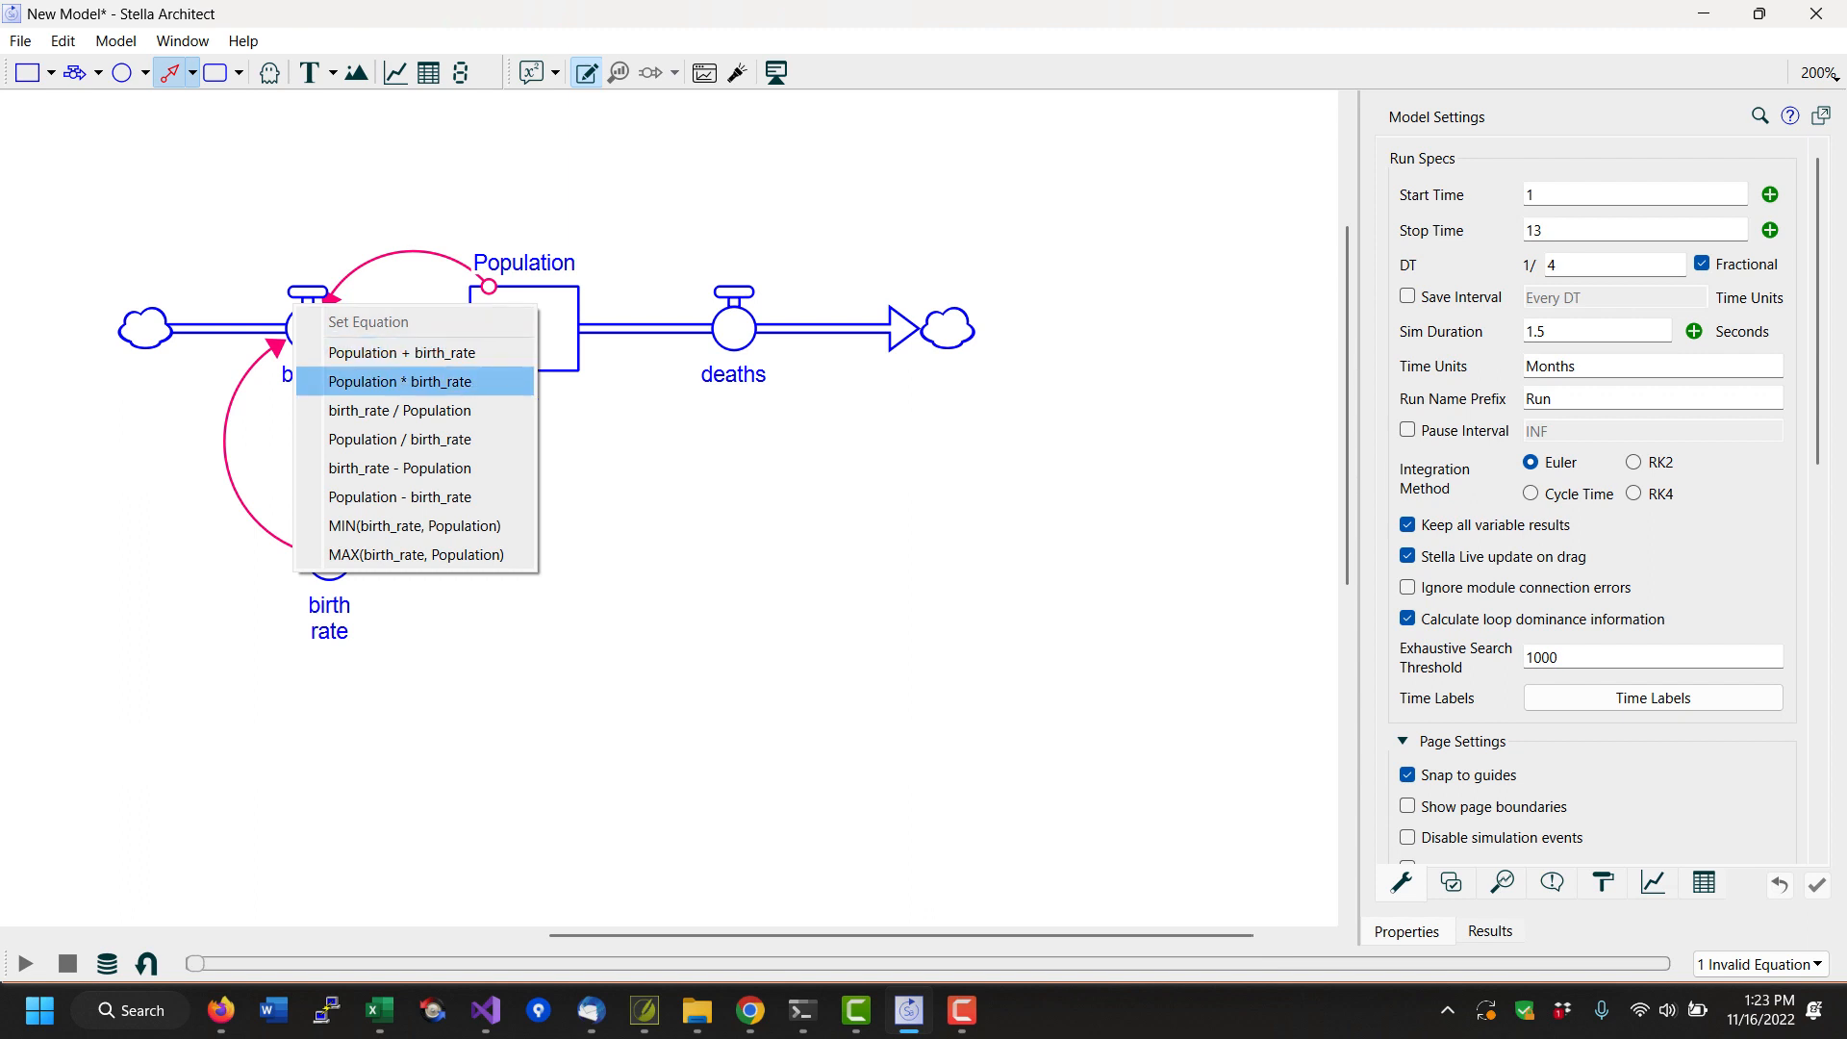
- Set the births equation to Population * birth_rate
left_click(401, 381)
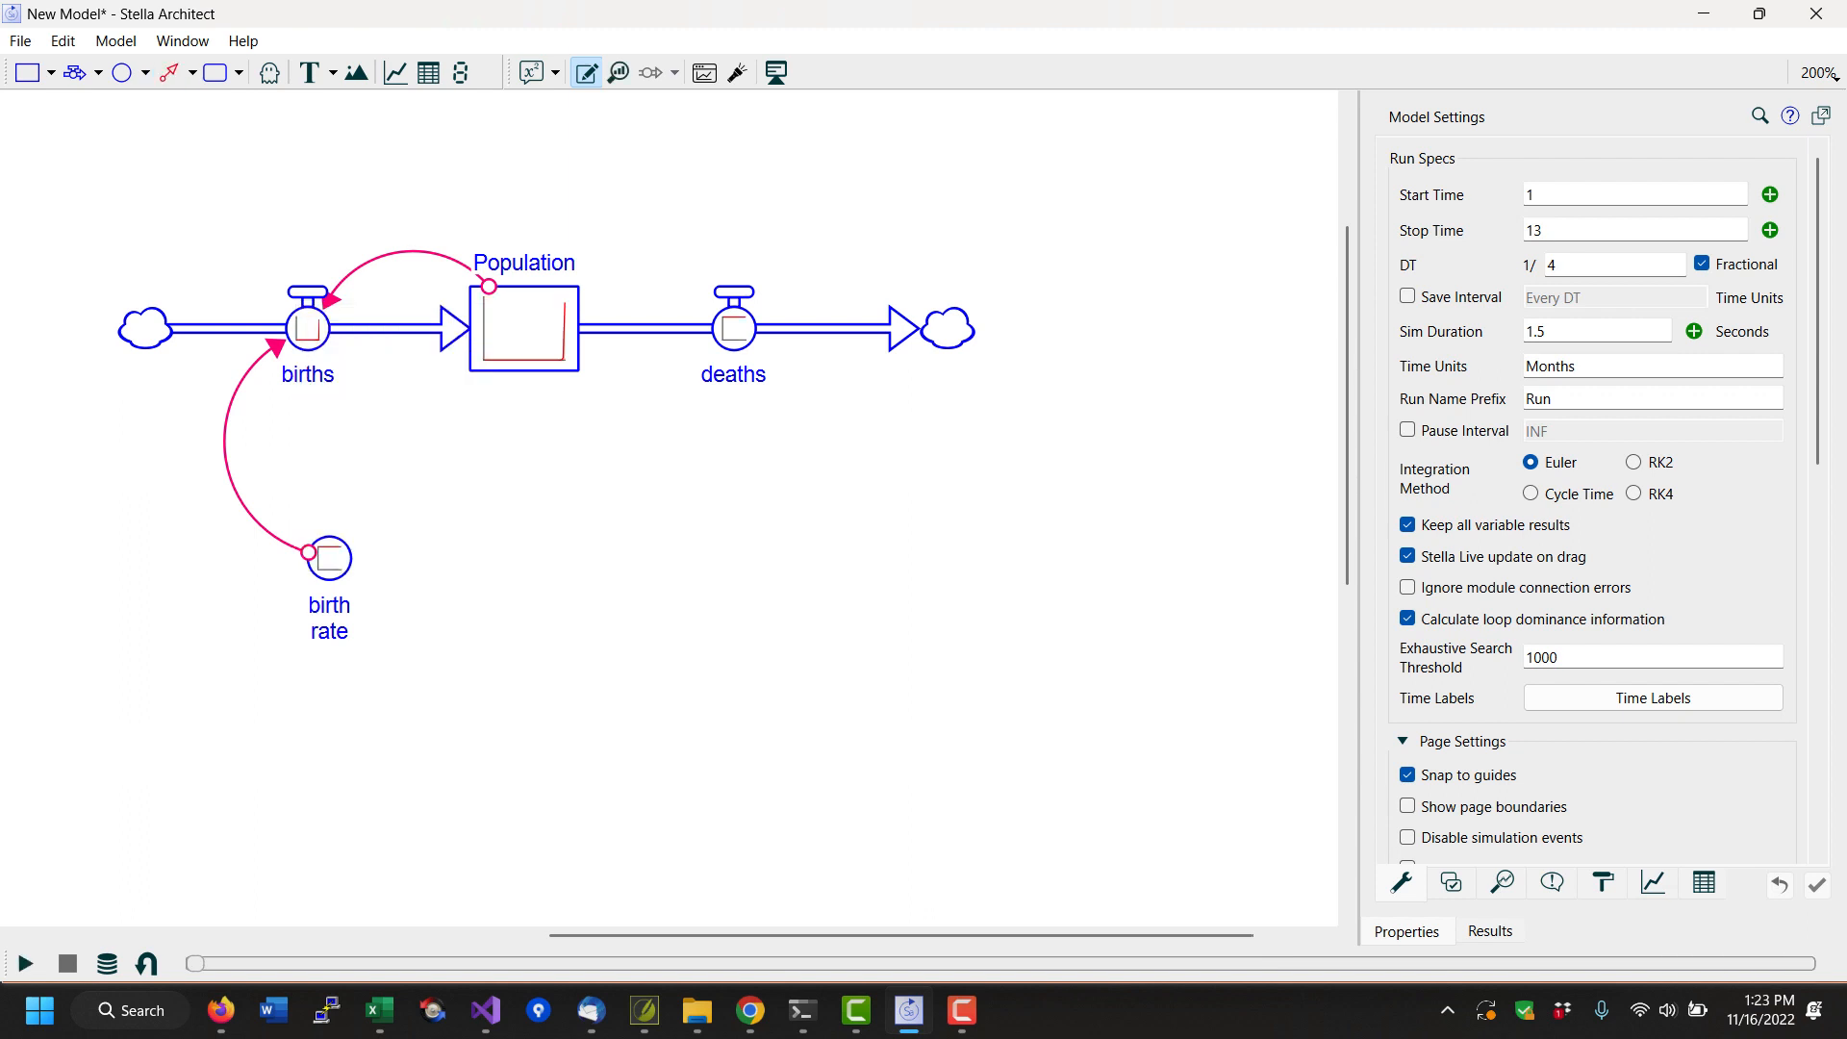
mouse_move(329, 556)
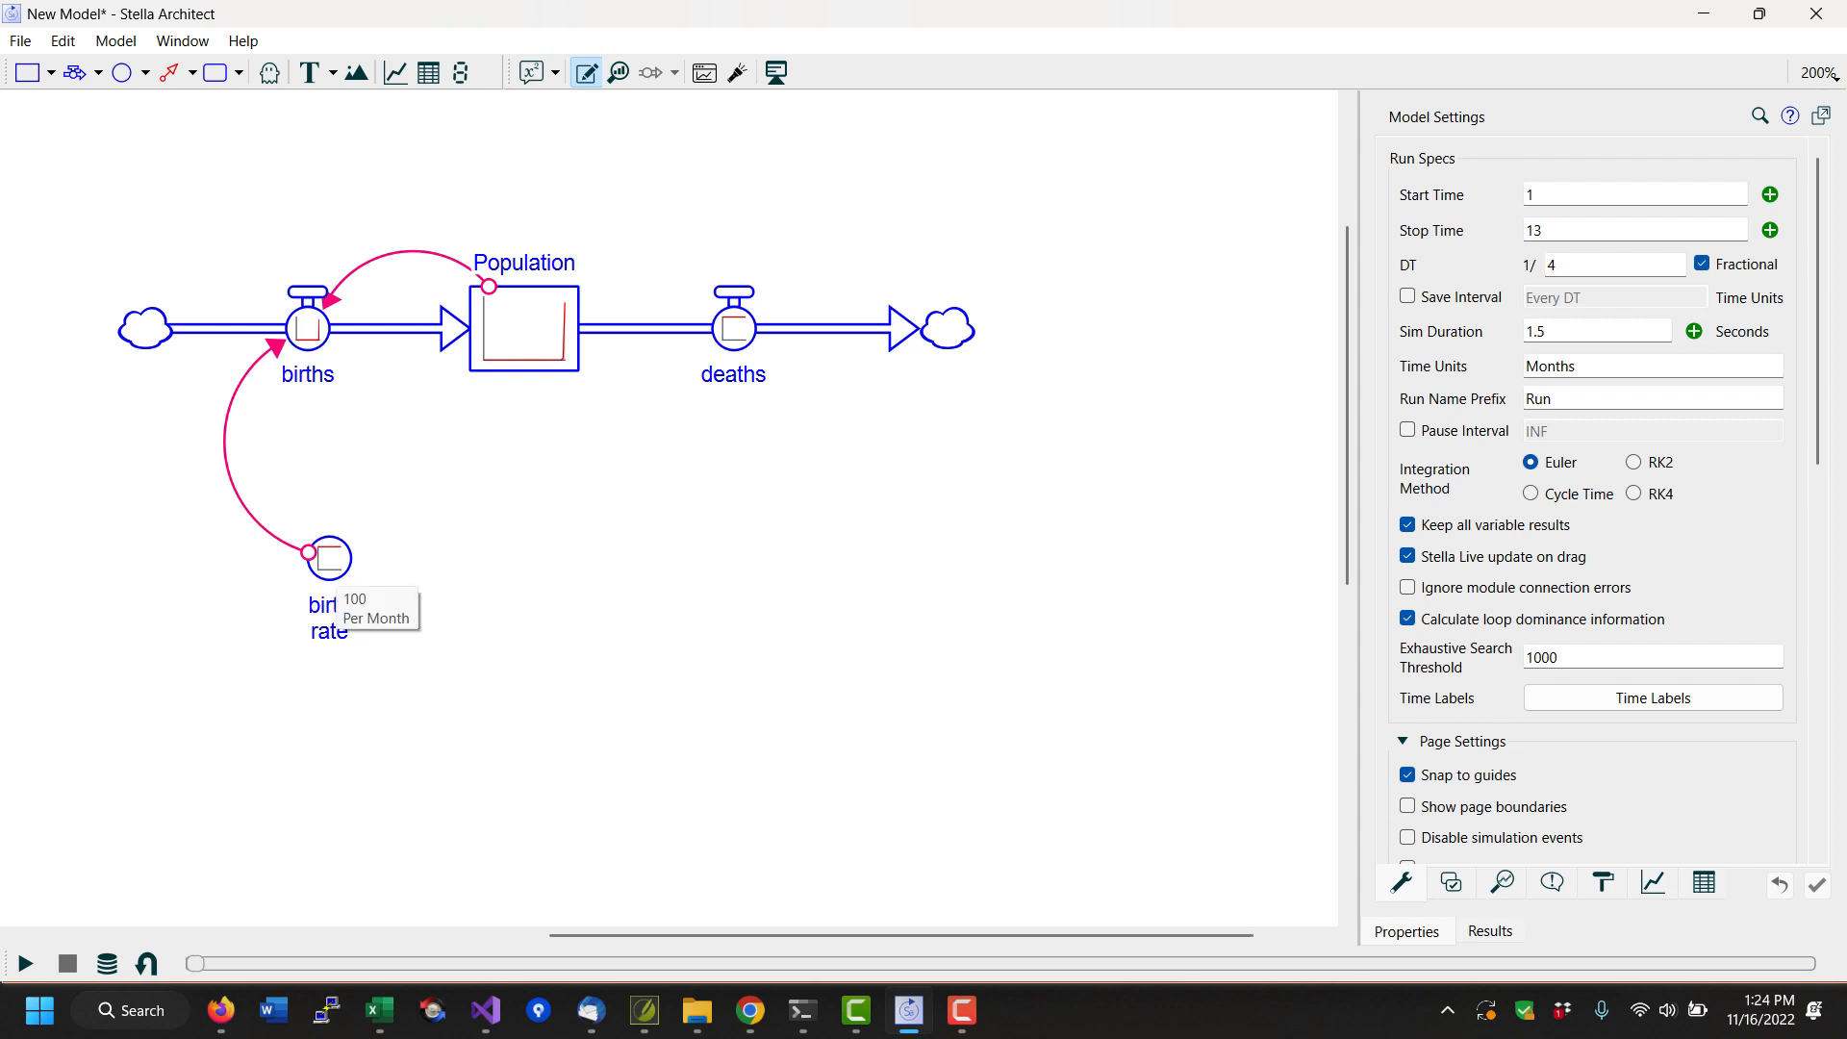
mouse_move(523, 323)
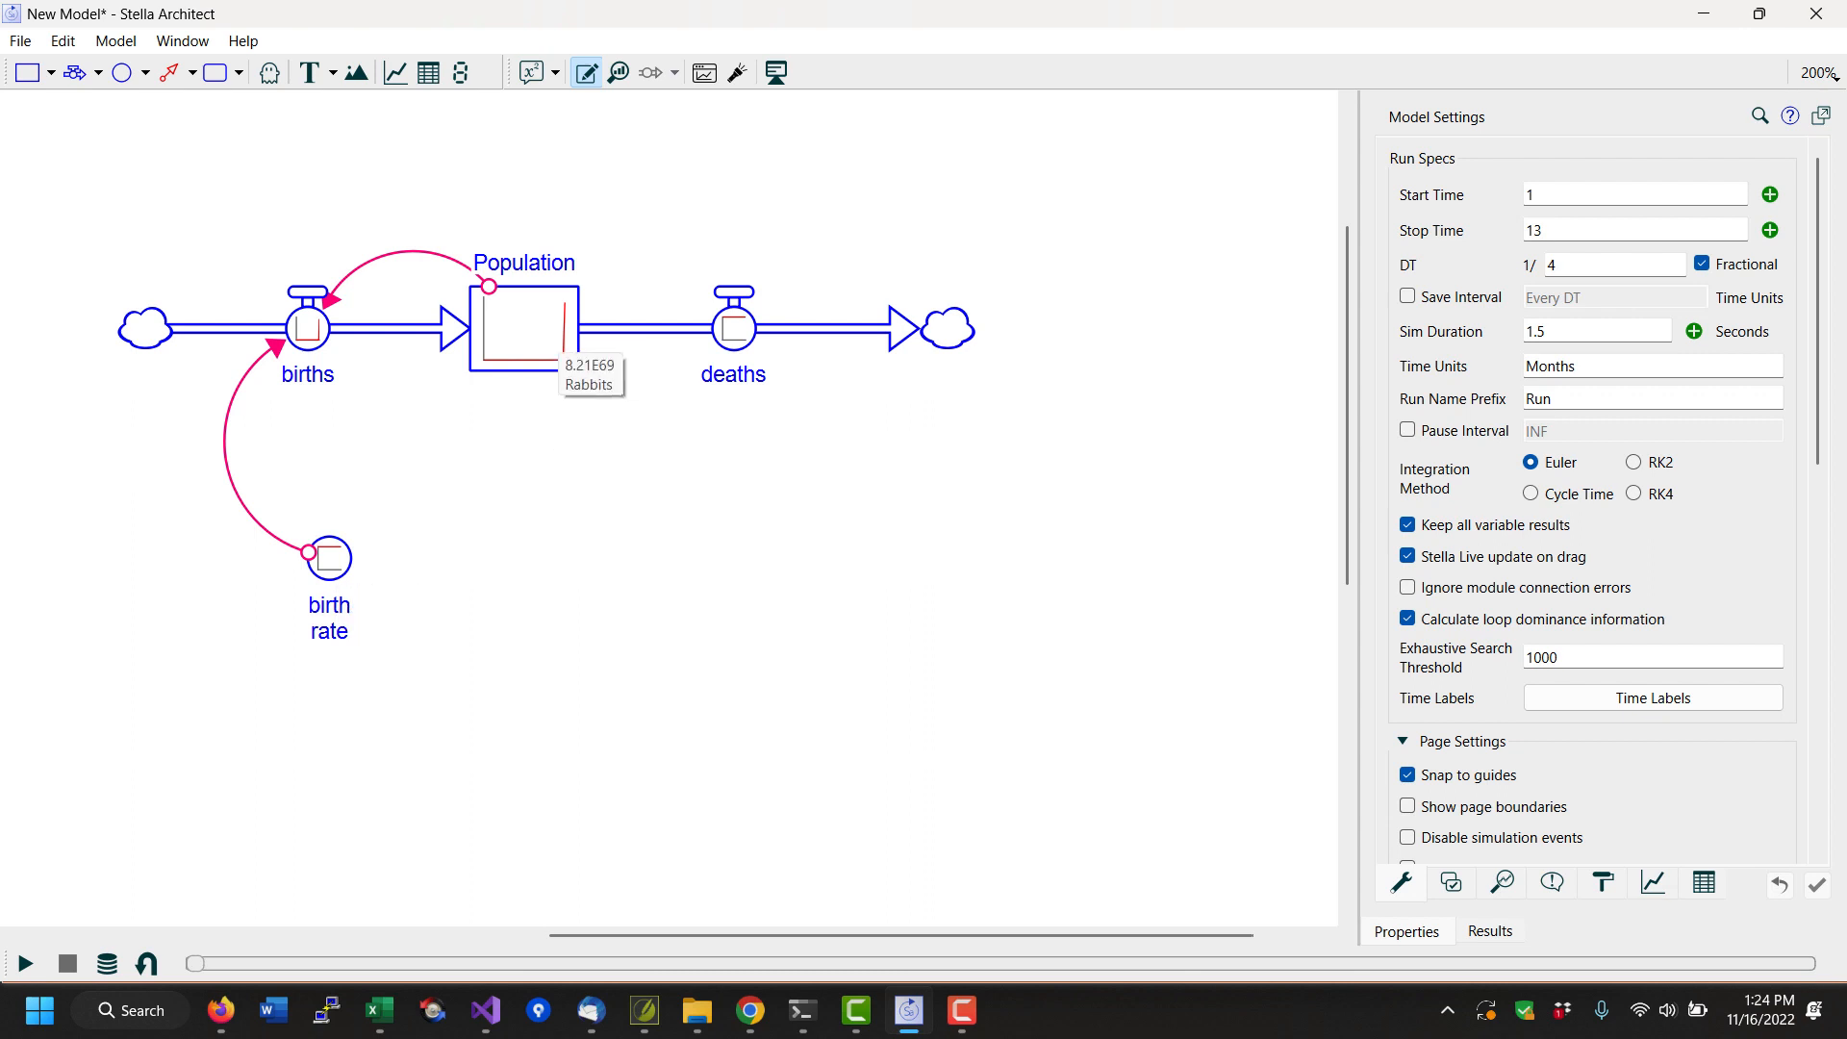
mouse_move(327, 558)
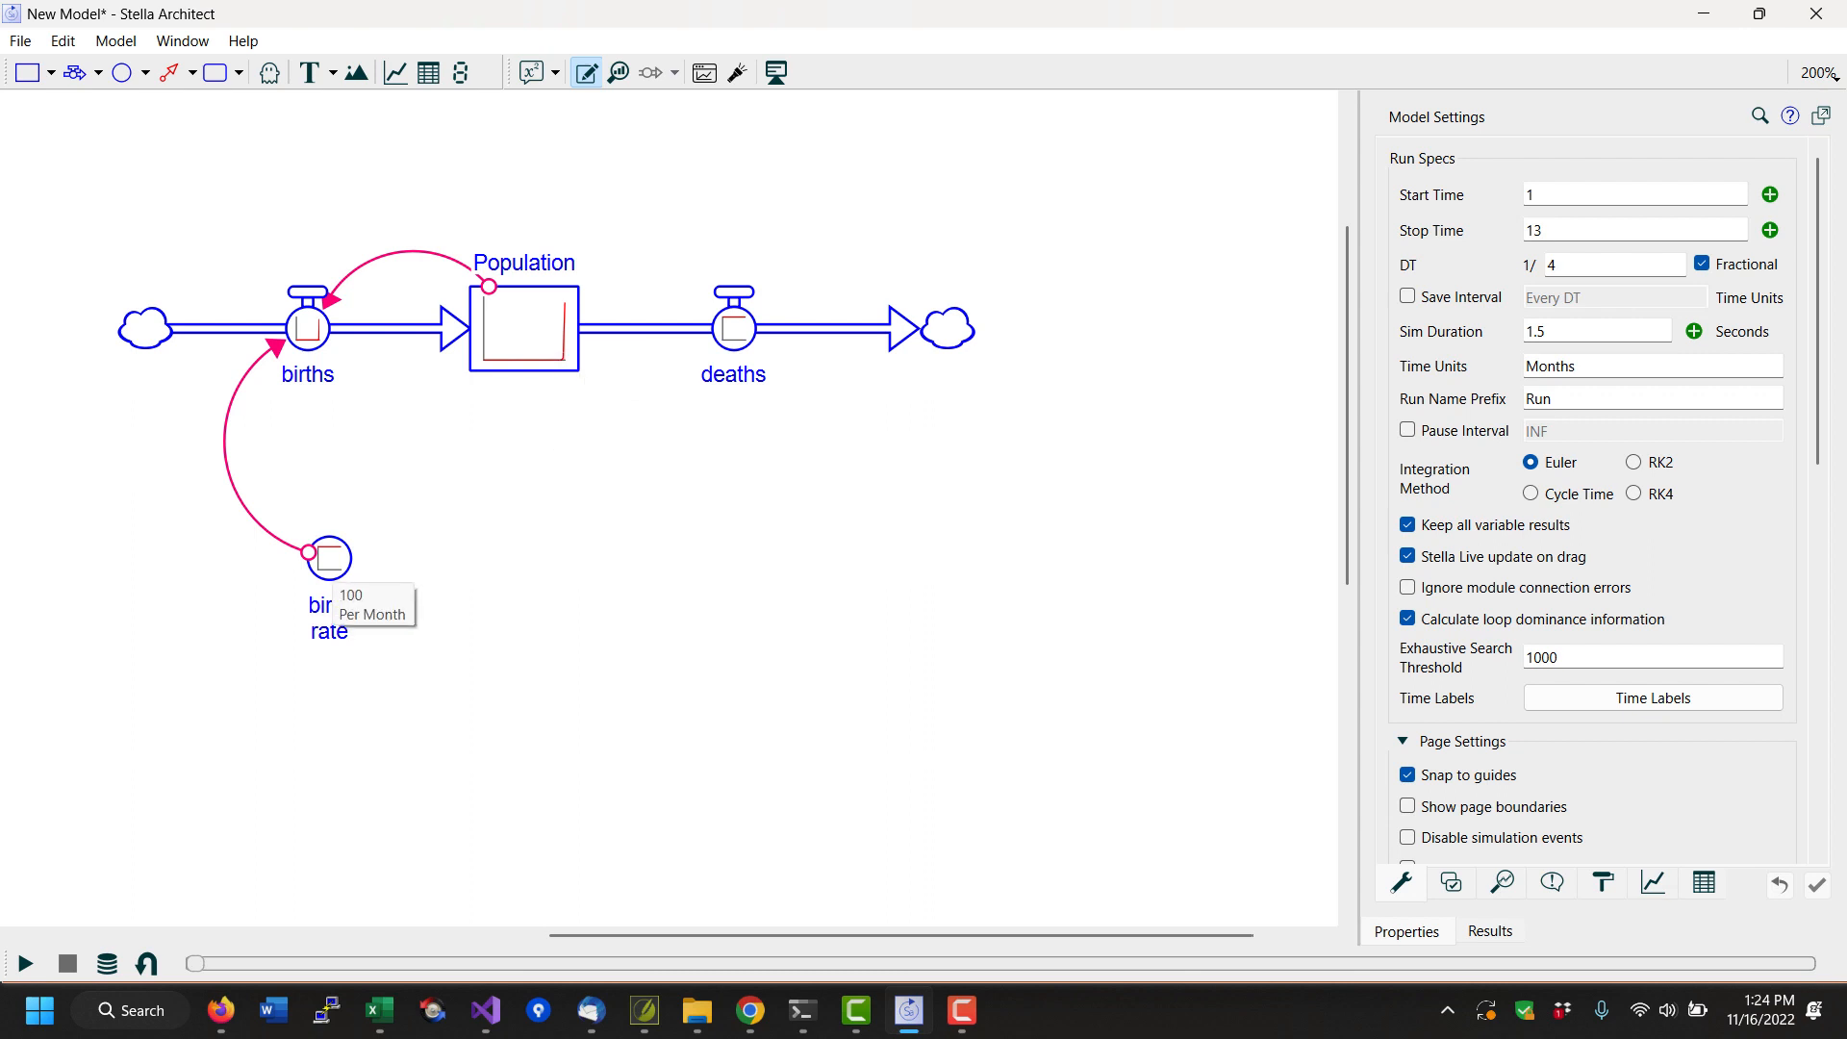
- Set birth rate to 0.1 from its Suggested Equations
right_click(329, 554)
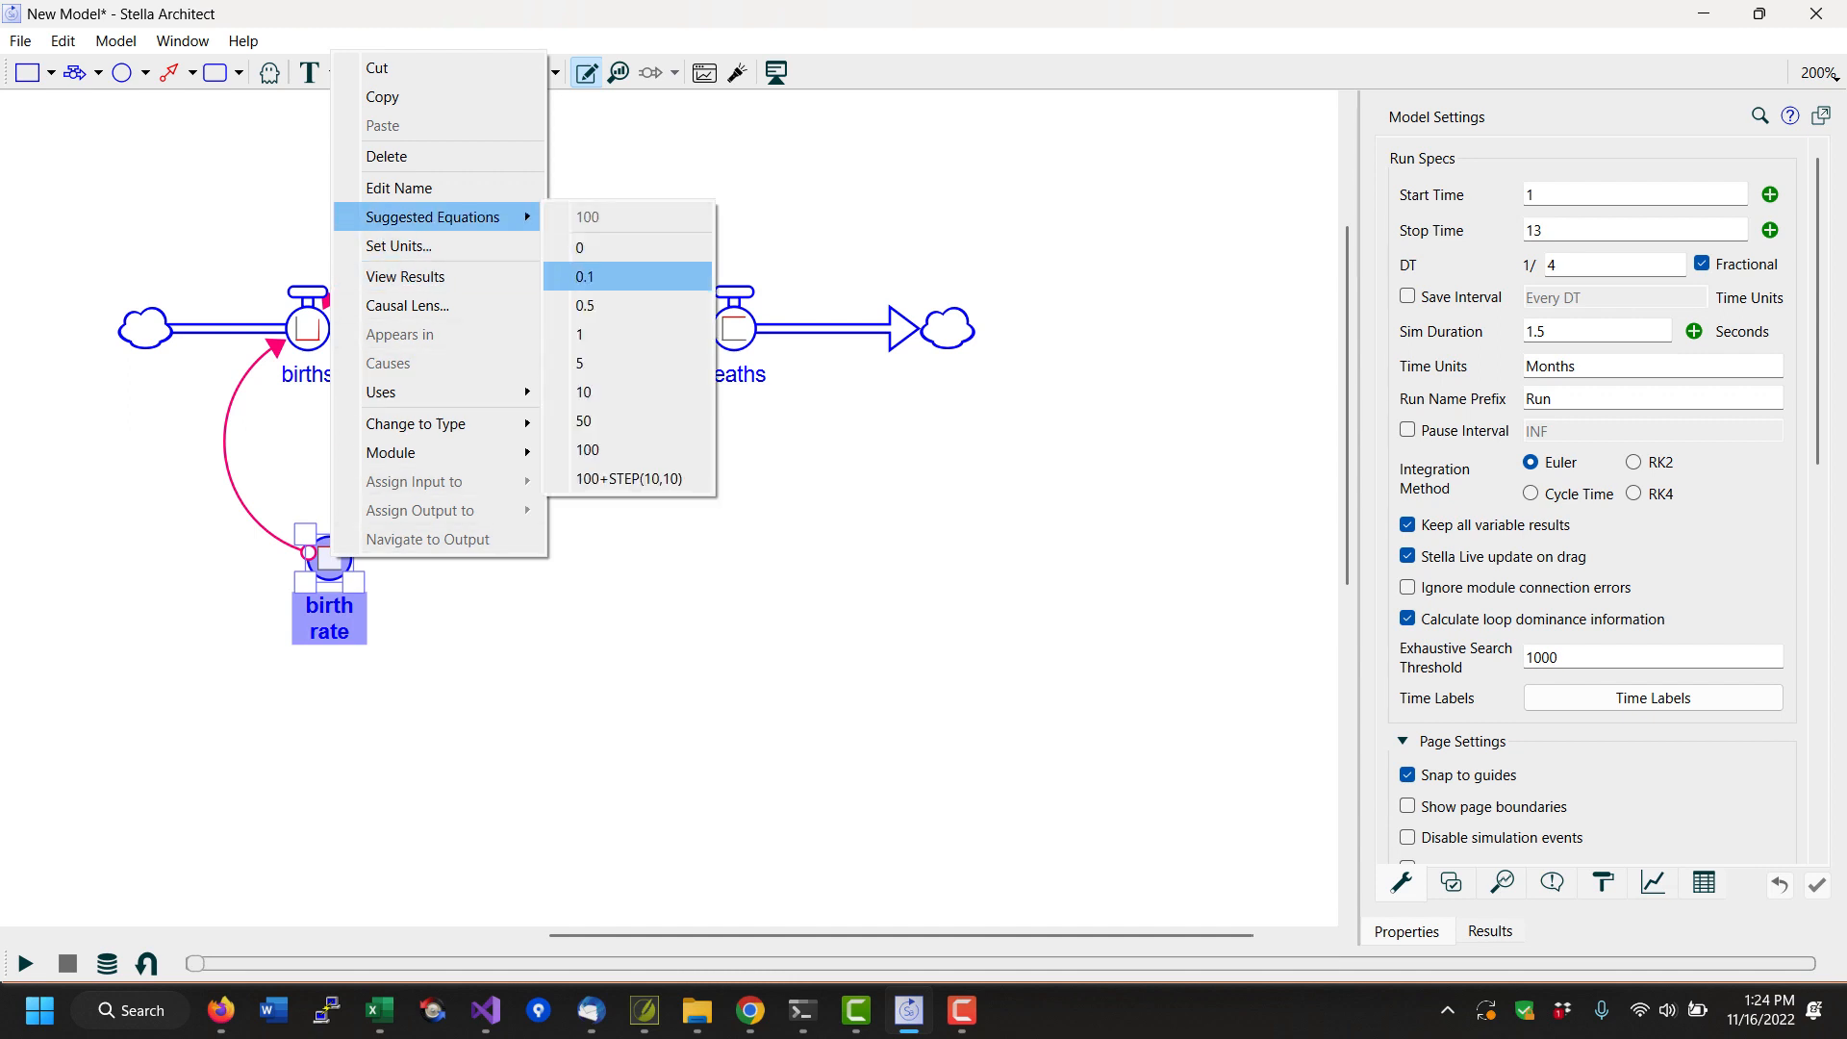
left_click(585, 275)
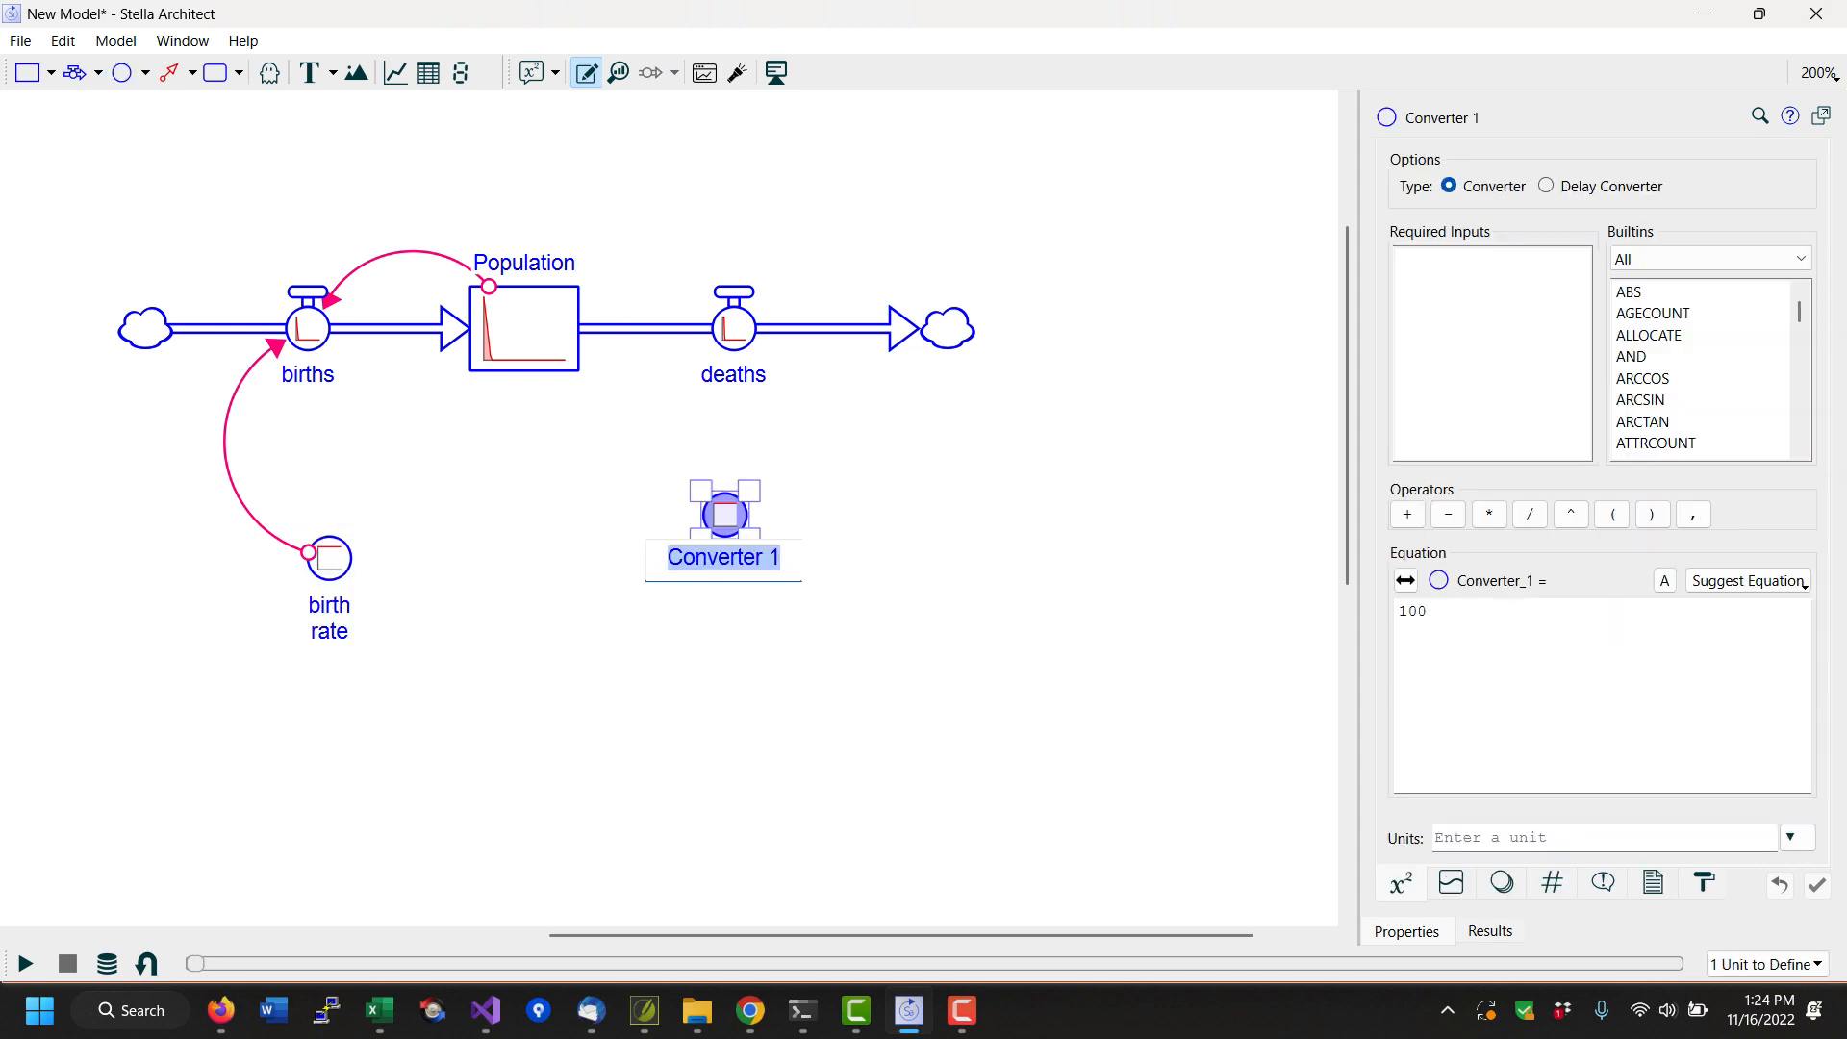
- Name the converter average lifetime and set deaths to Population / average_lifetime
type("average lifetime")
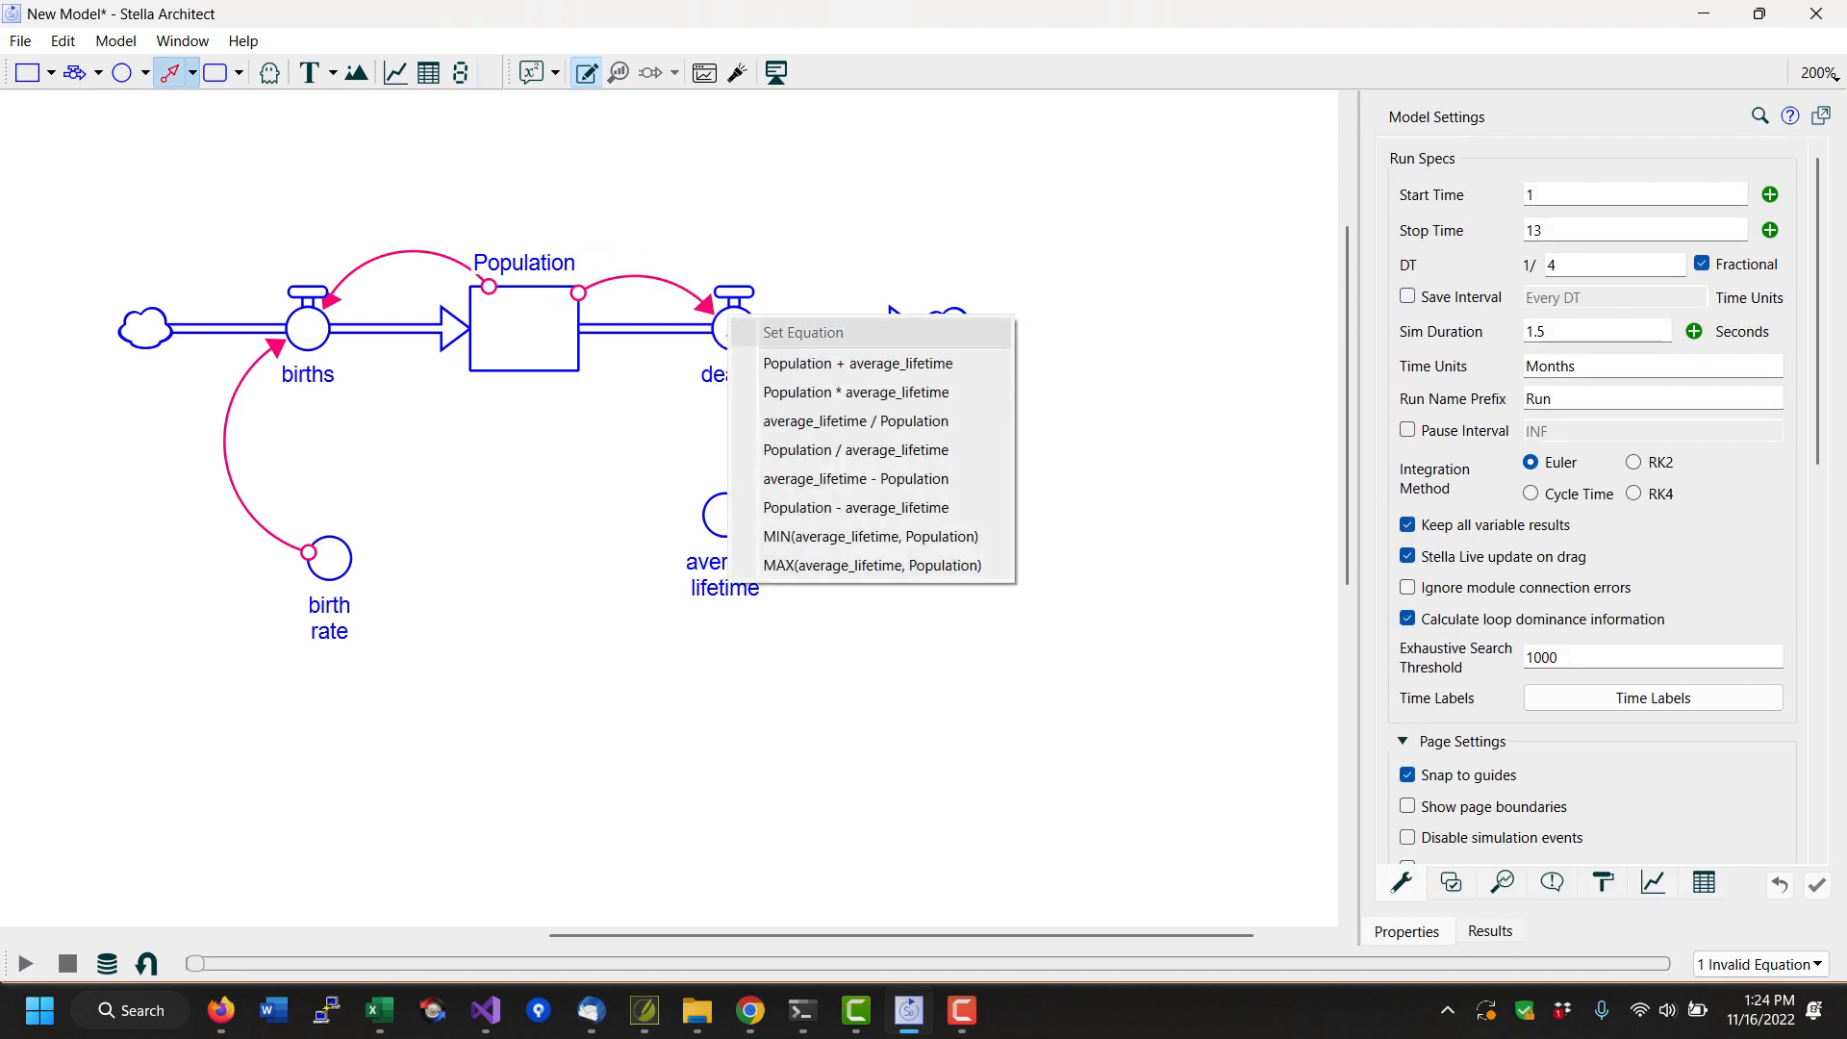
mouse_move(854, 449)
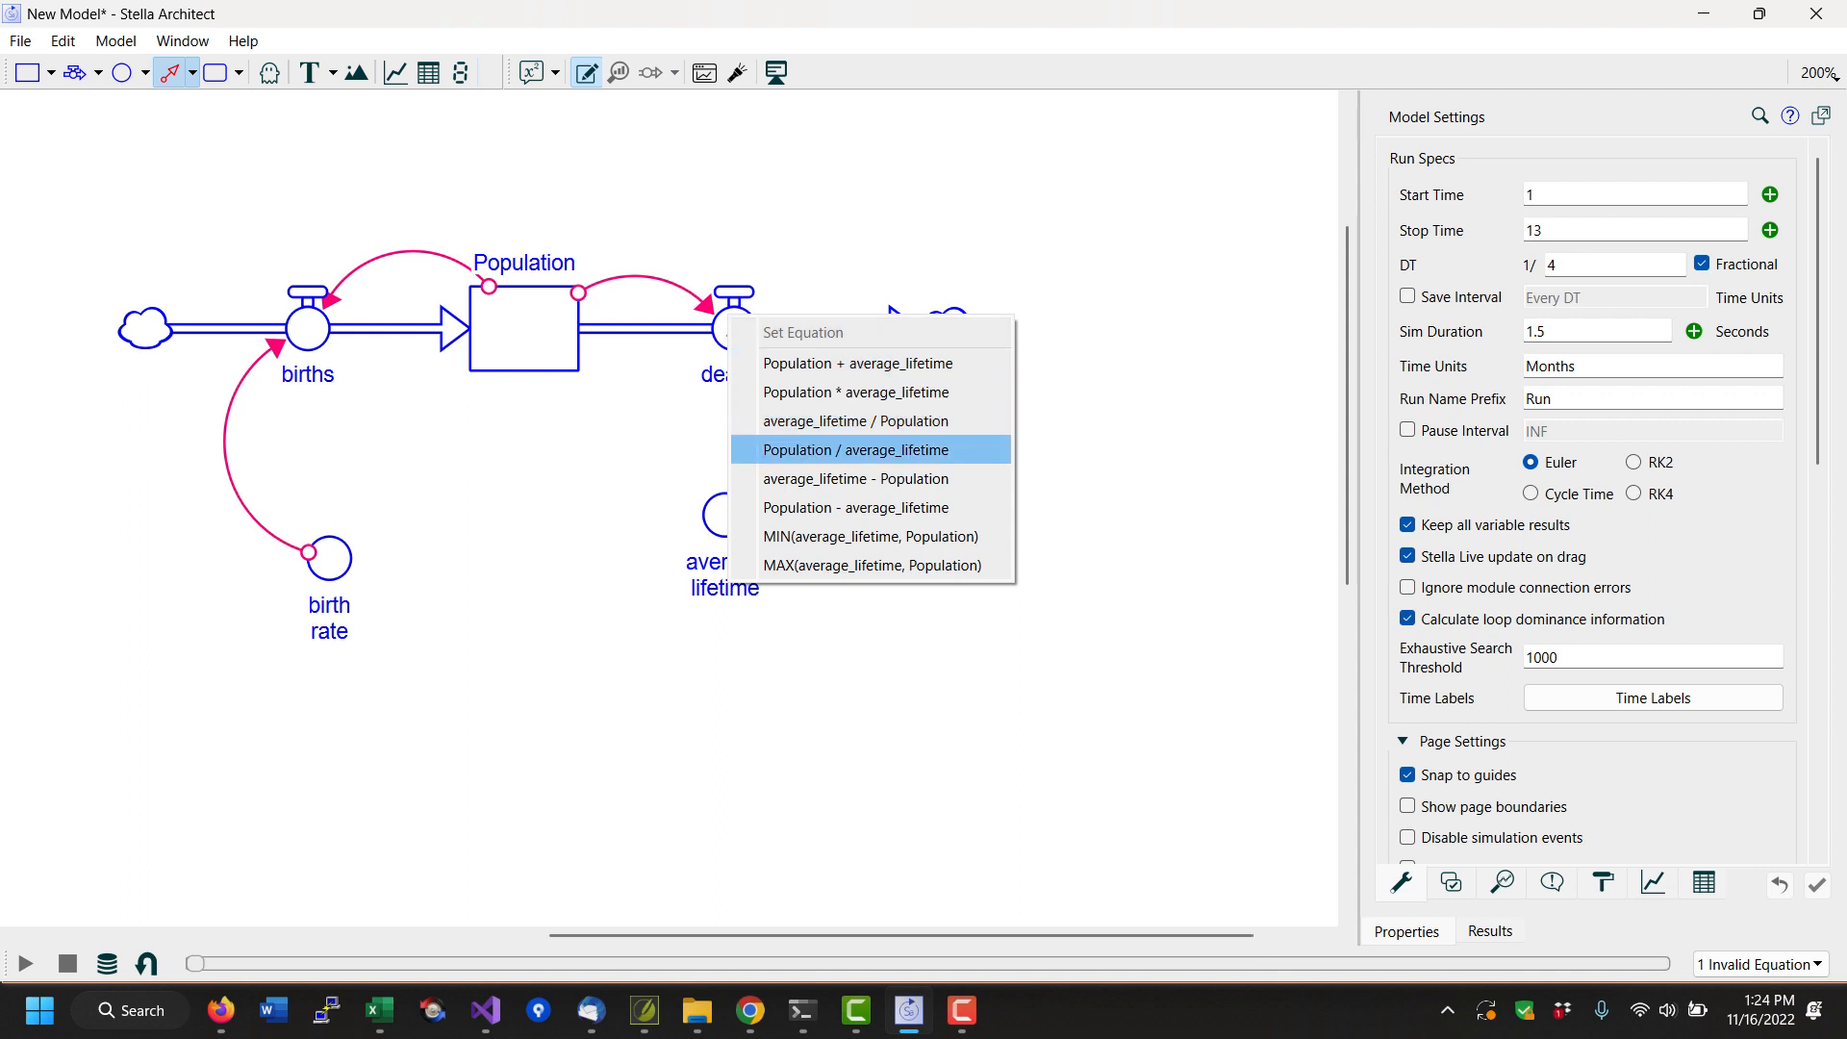
left_click(854, 450)
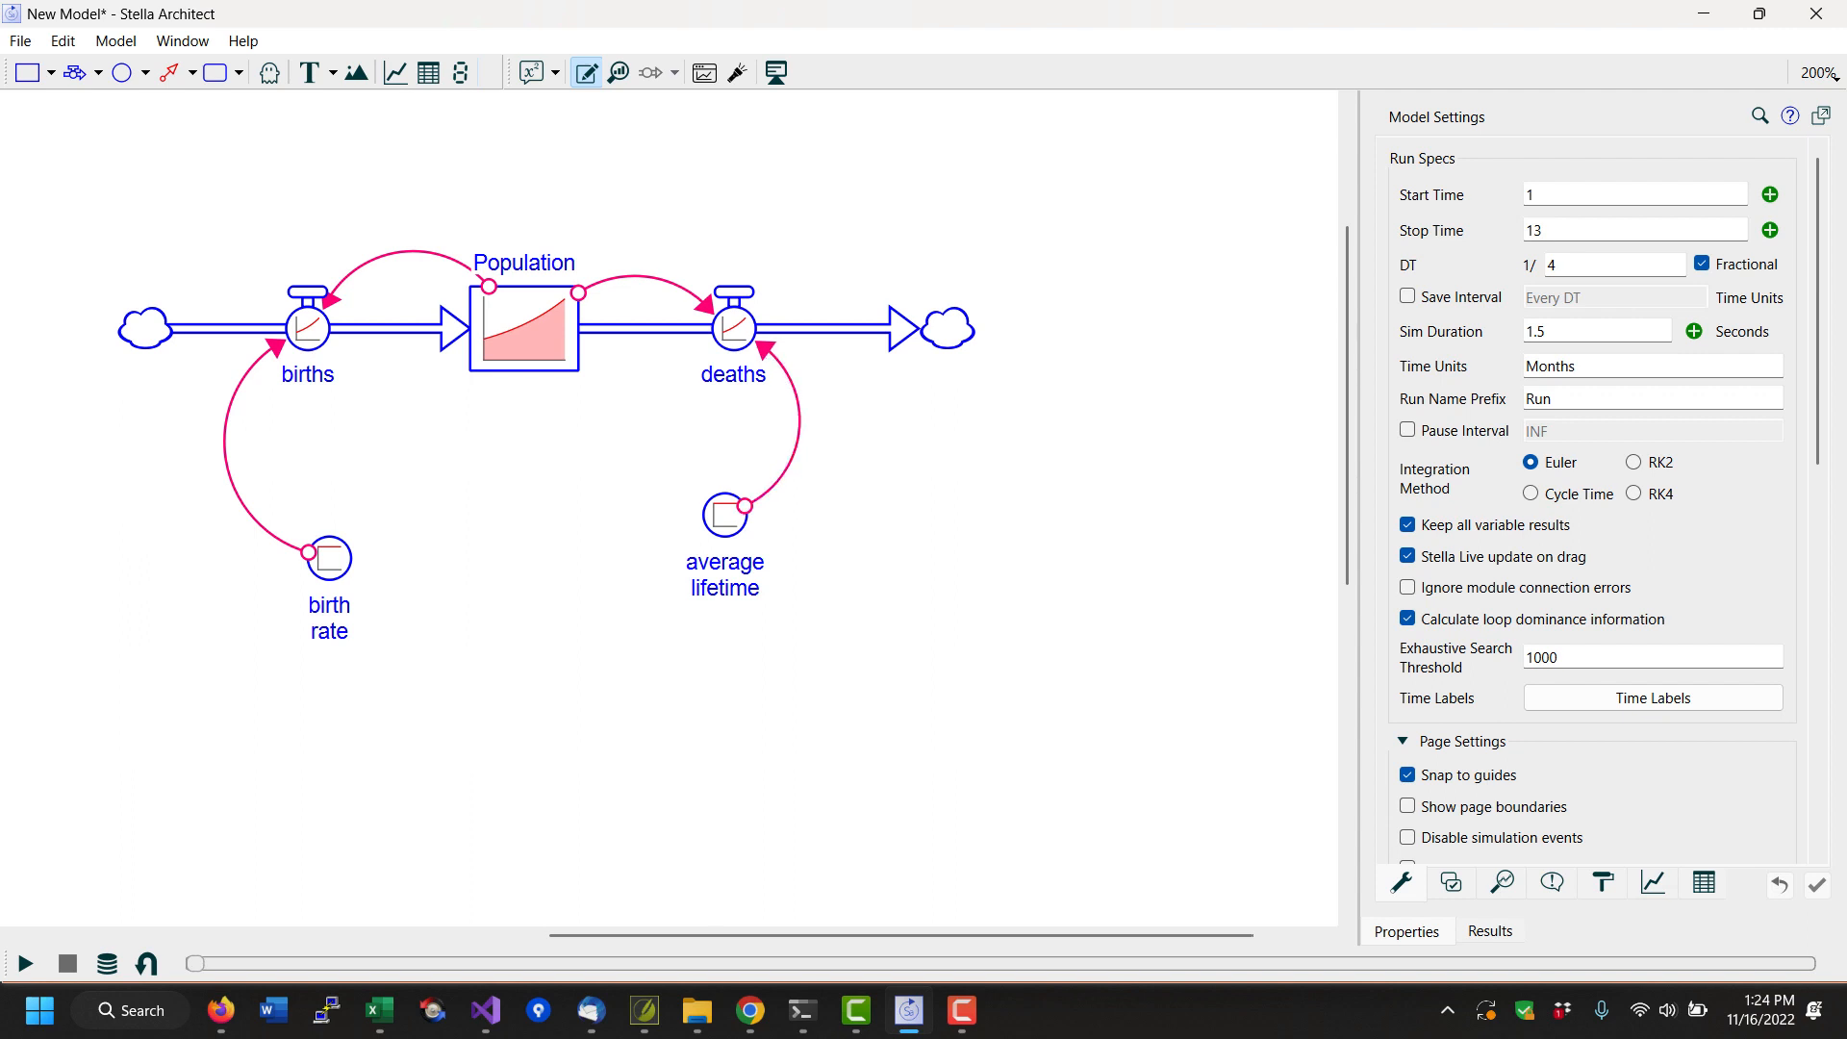
- Set average lifetime to 50 Months and confirm birth rate reads 0.1 Per Month
right_click(725, 515)
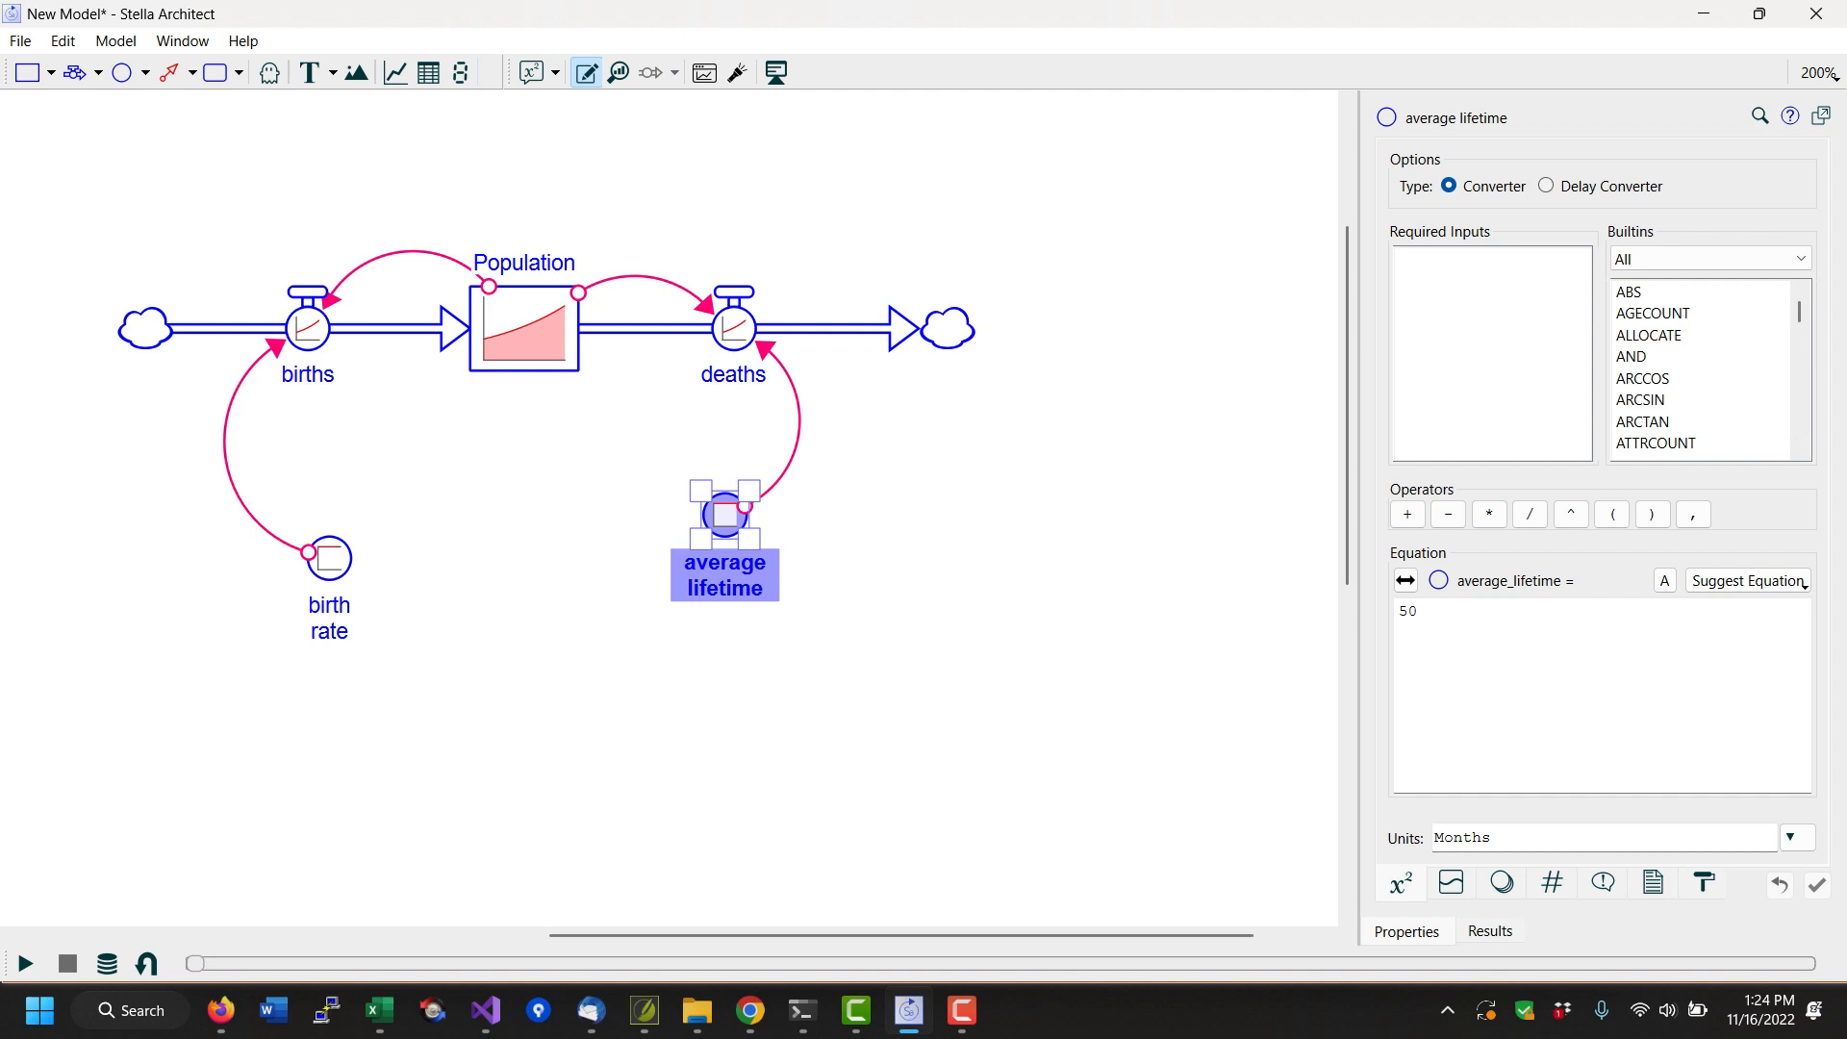
left_click(329, 554)
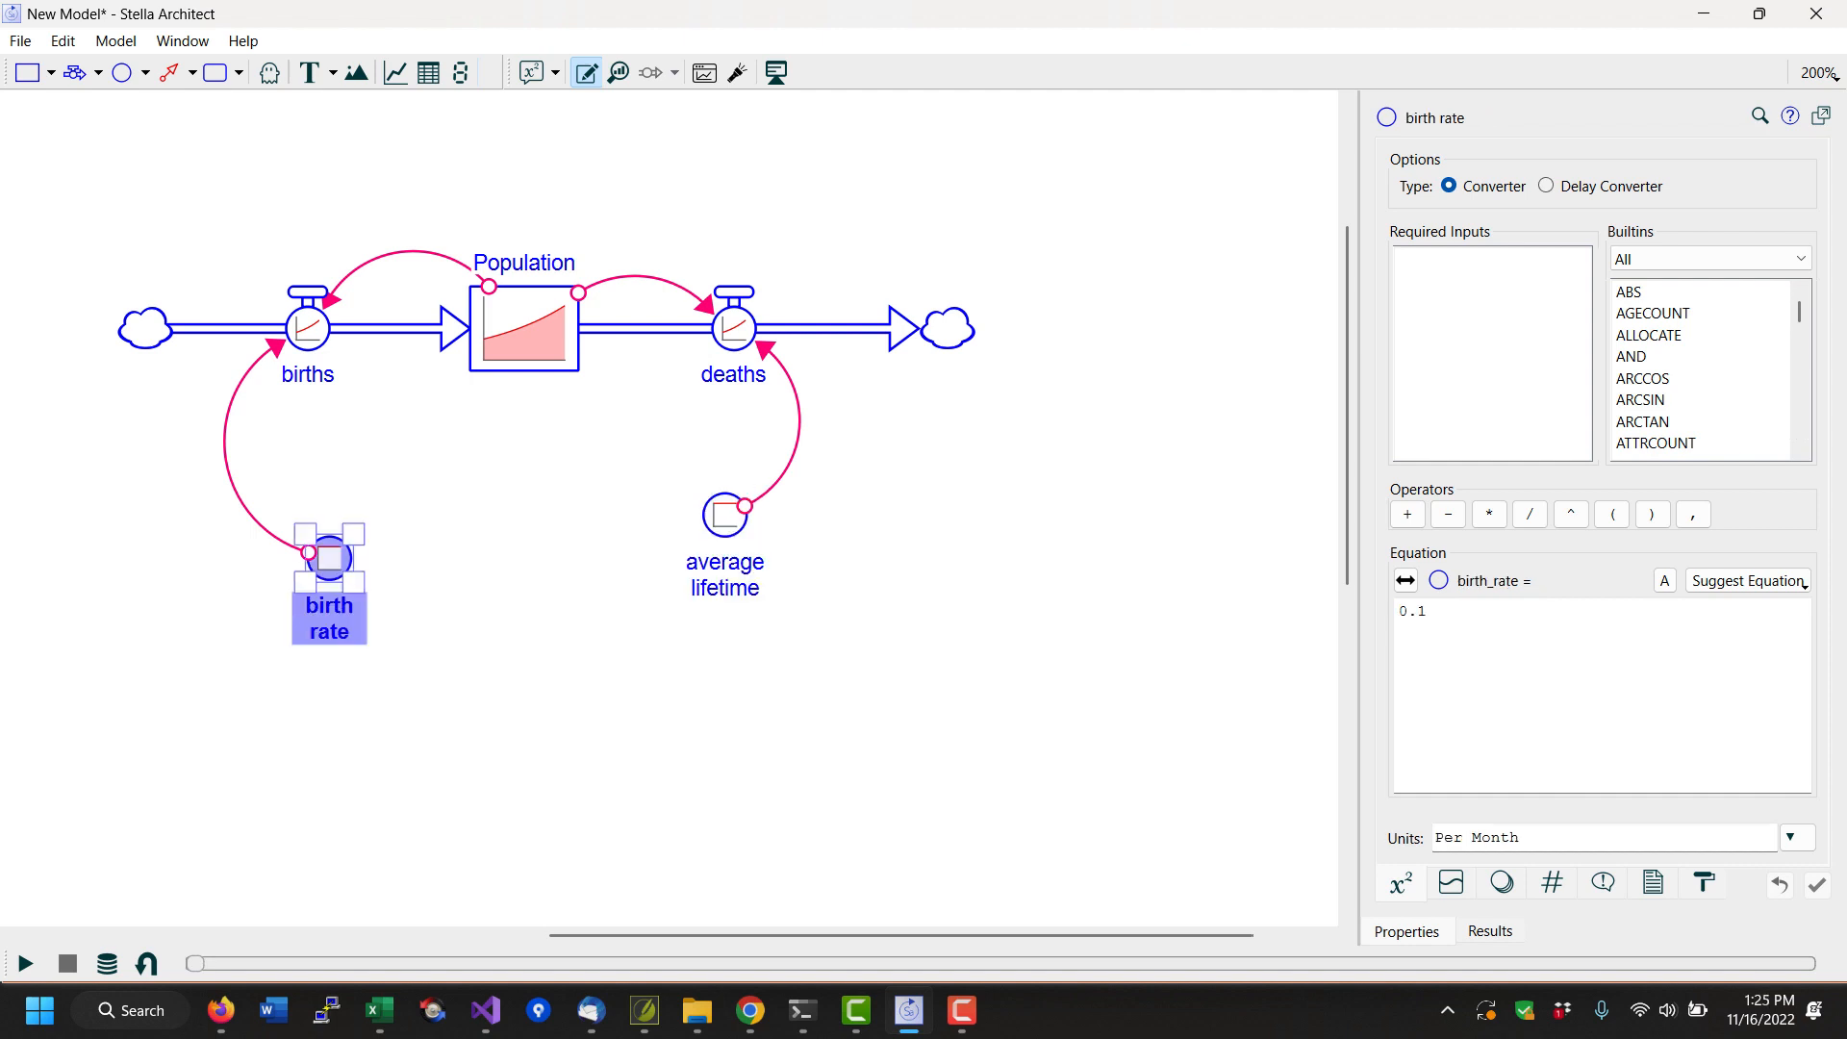